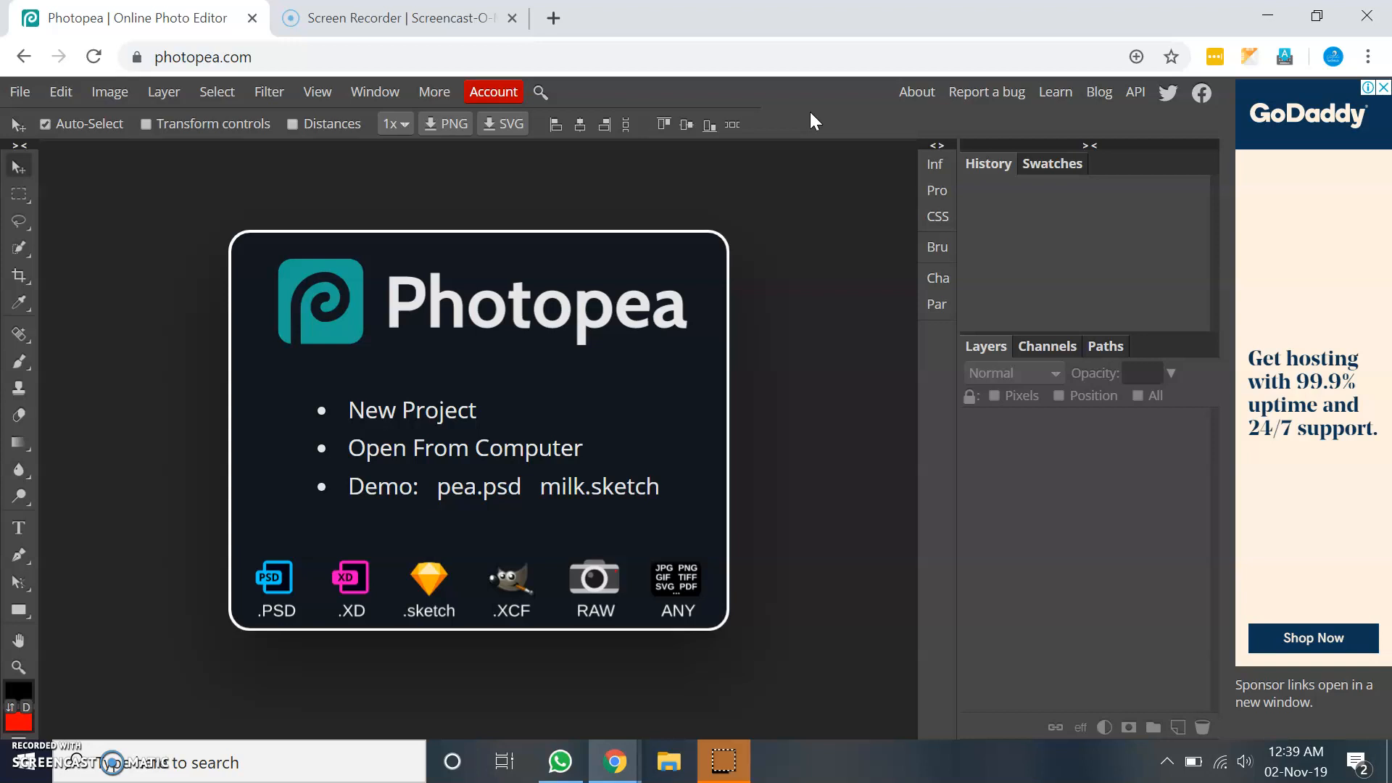
pyautogui.moveTo(807, 119)
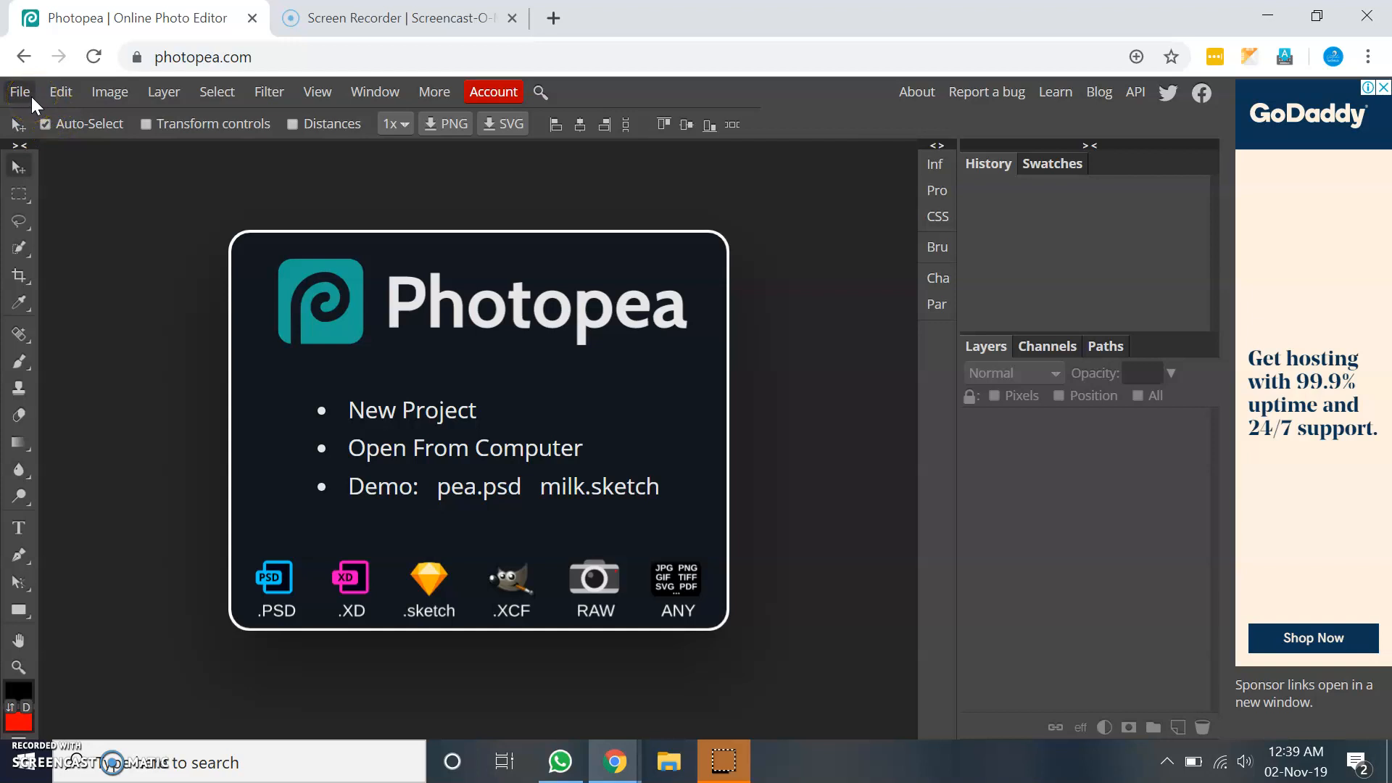
# Show the File menu over the Photopea start screen
pyautogui.click(20, 92)
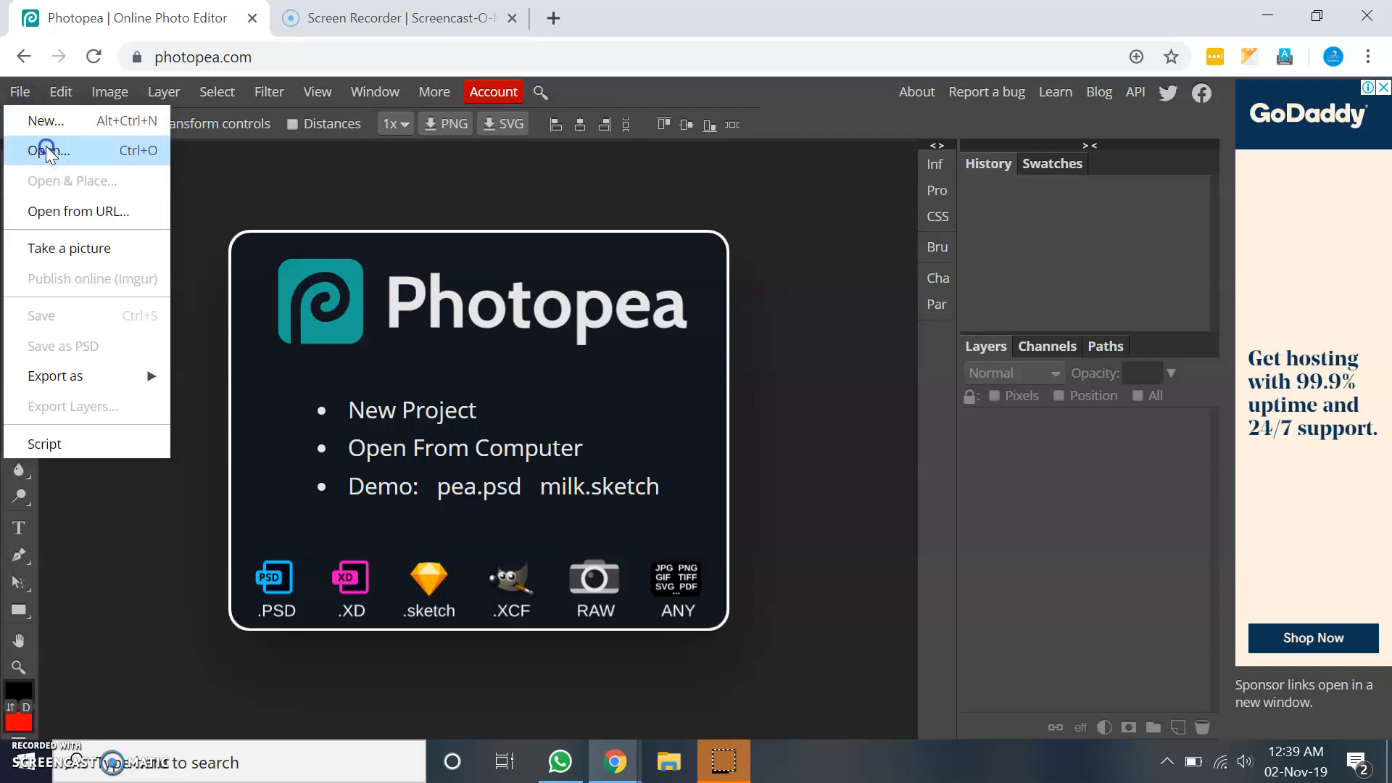
# Browse into FarmhouseStyle > Mock-ups to reach the Interiors.psd bedroom mockup
pyautogui.click(48, 150)
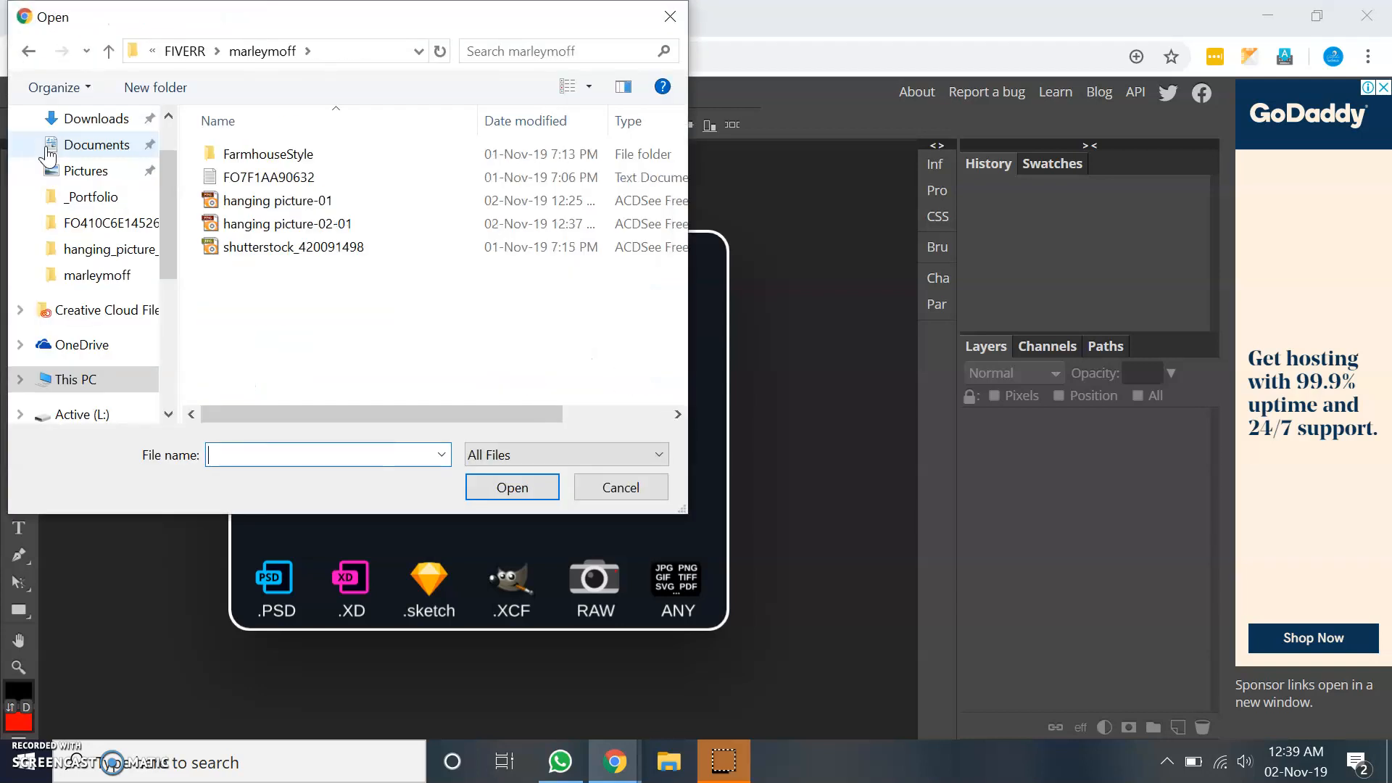
pyautogui.doubleClick(267, 154)
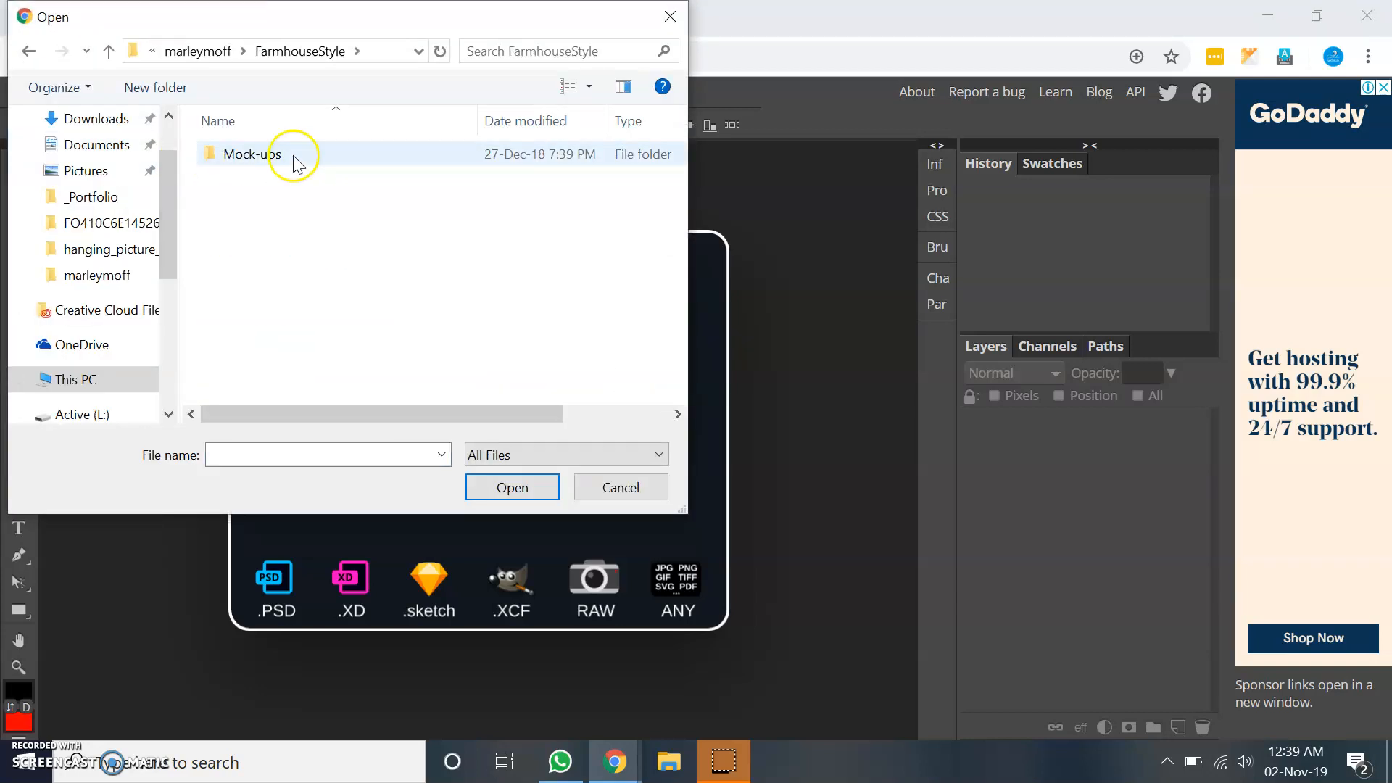
pyautogui.doubleClick(247, 153)
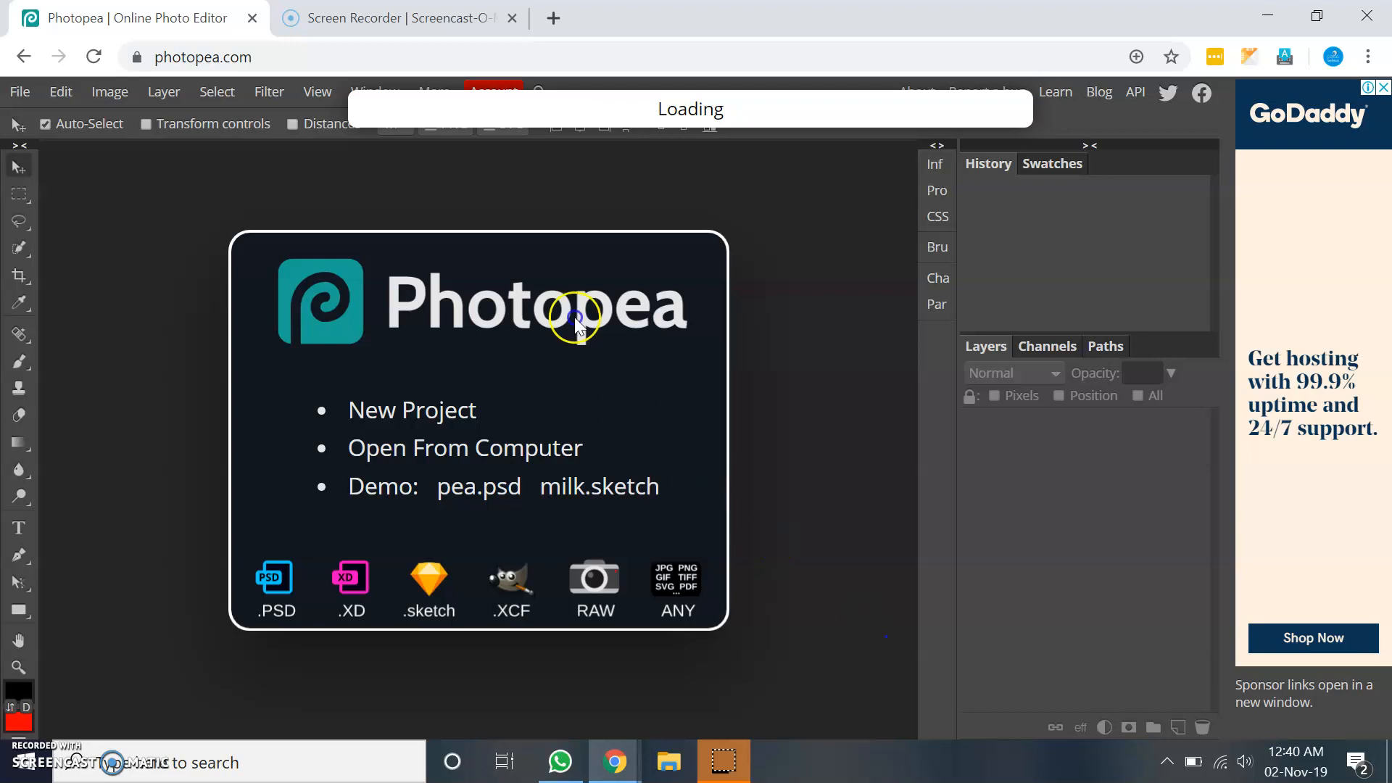
pyautogui.moveTo(664, 109)
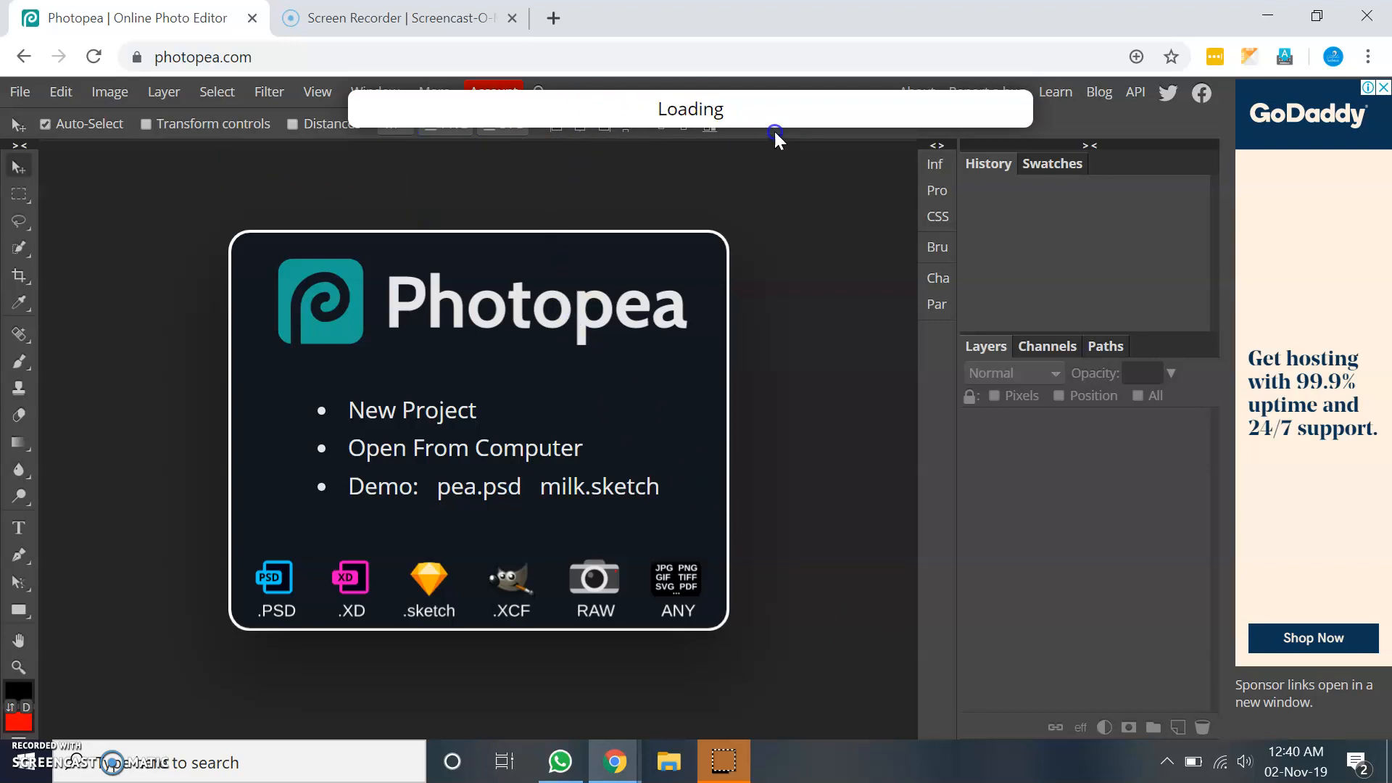
pyautogui.moveTo(685, 129)
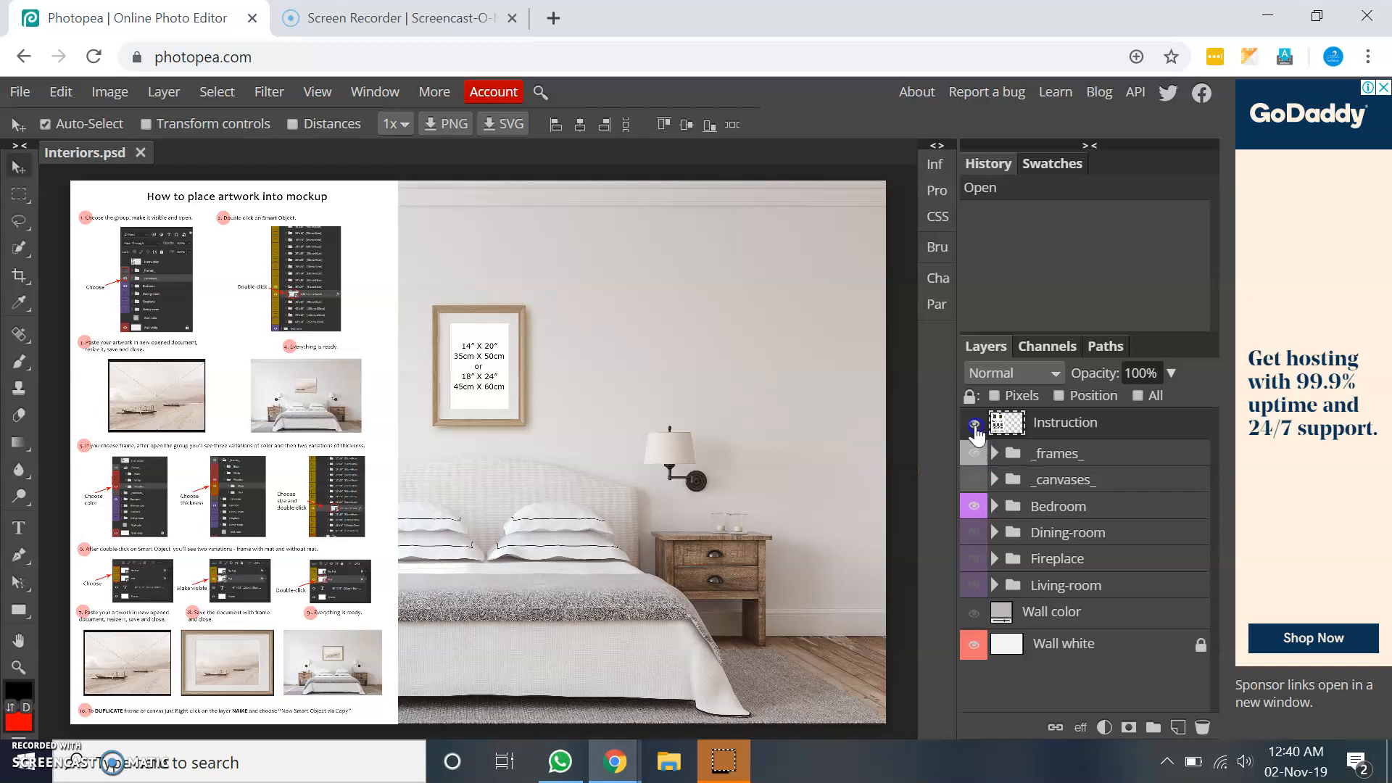
# Hide the Instruction sheet layer and the Wooden frame group, leaving the wall bare
pyautogui.click(974, 427)
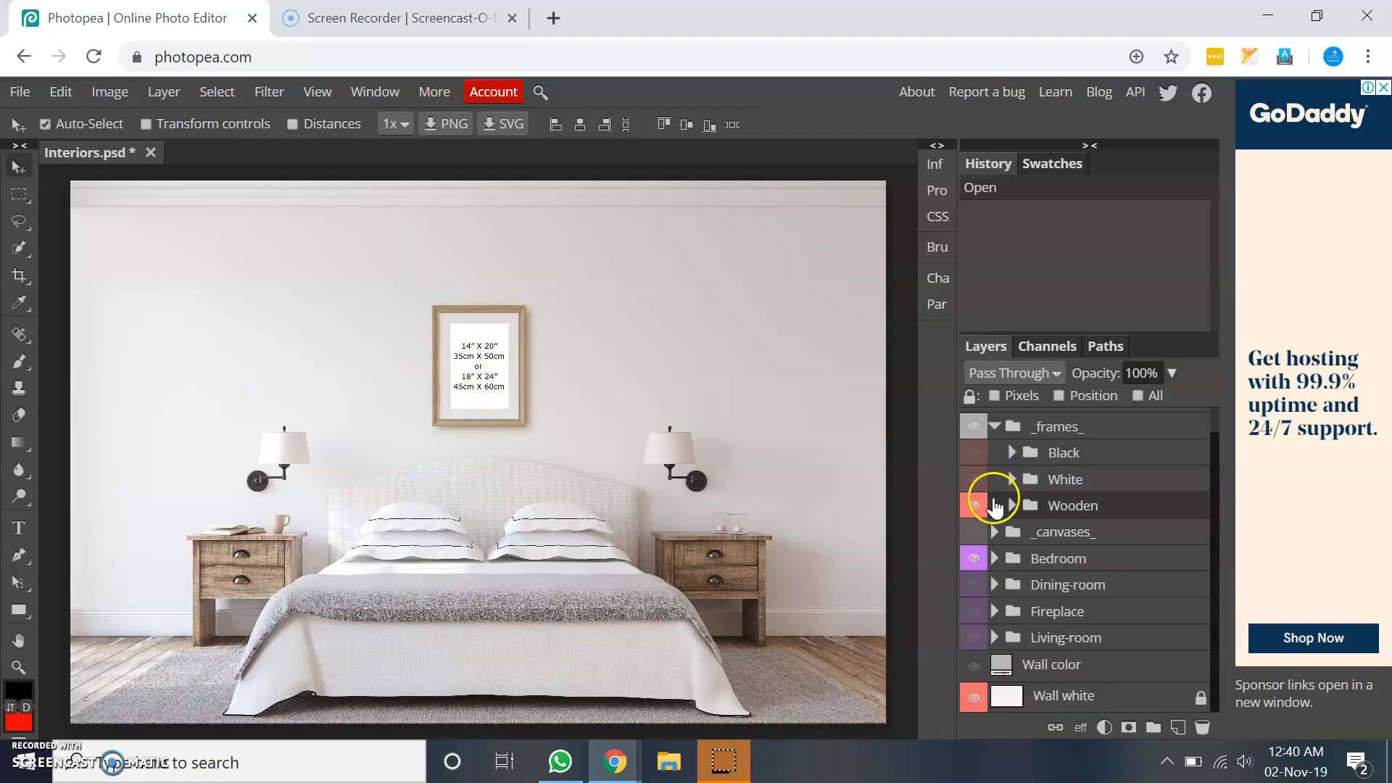
pyautogui.click(975, 504)
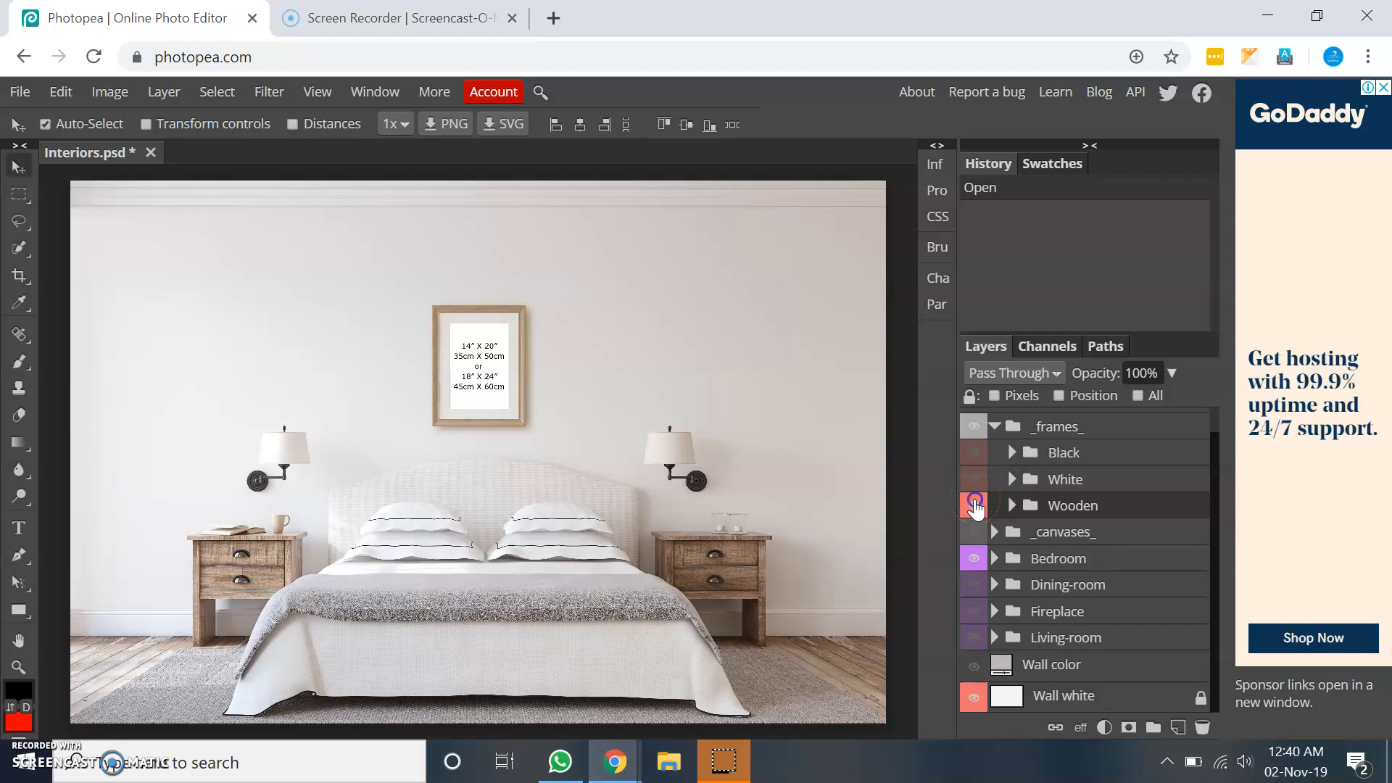
pyautogui.click(974, 505)
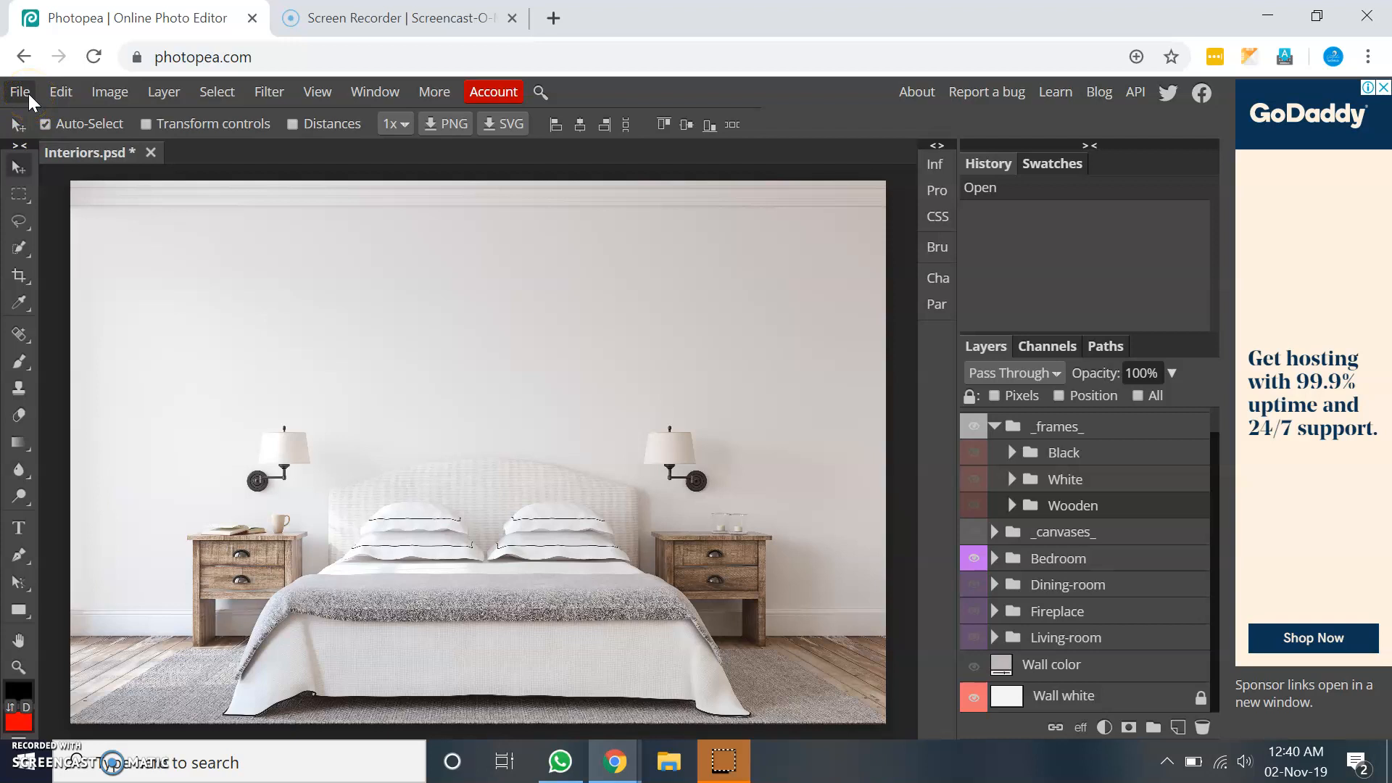
# Place hanging picture-01 from the marleymoff folder into the mockup via Open & Place
pyautogui.click(20, 91)
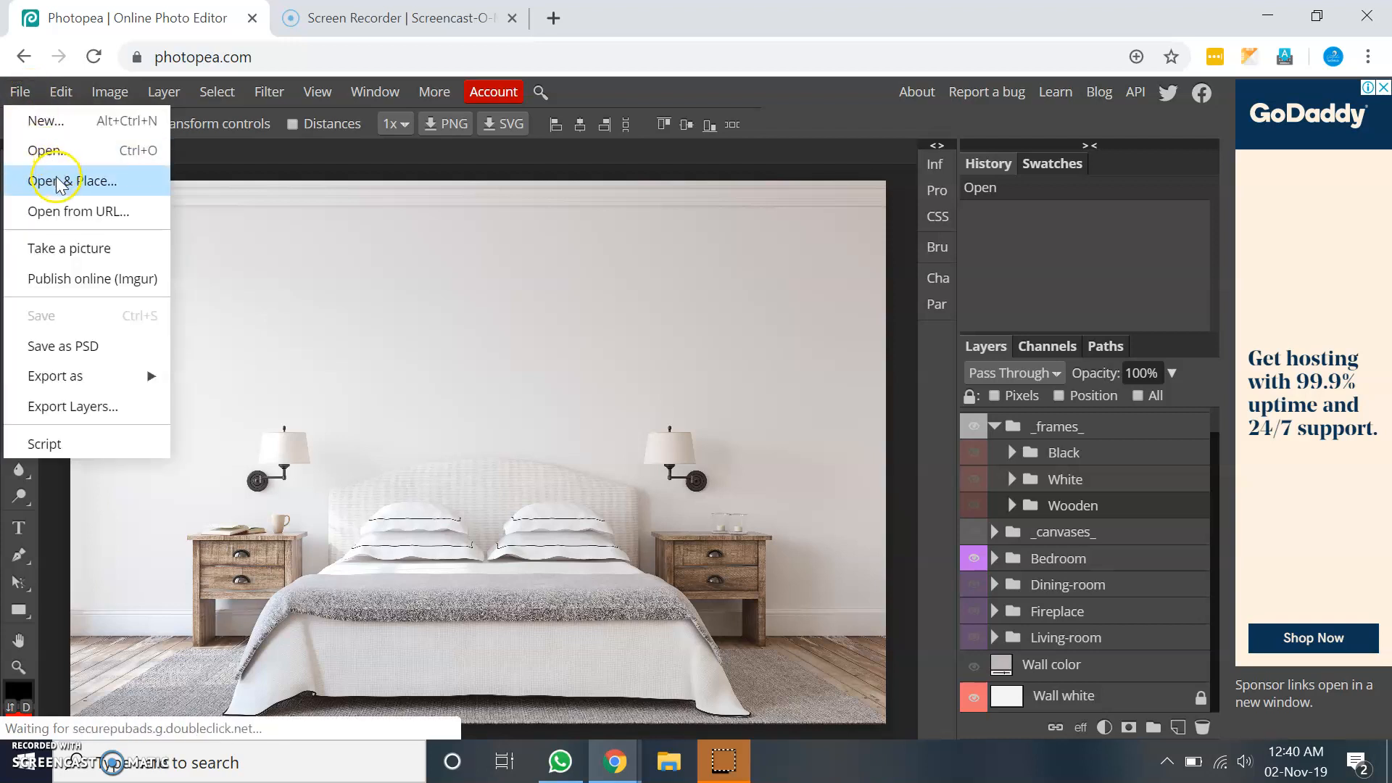
pyautogui.click(69, 181)
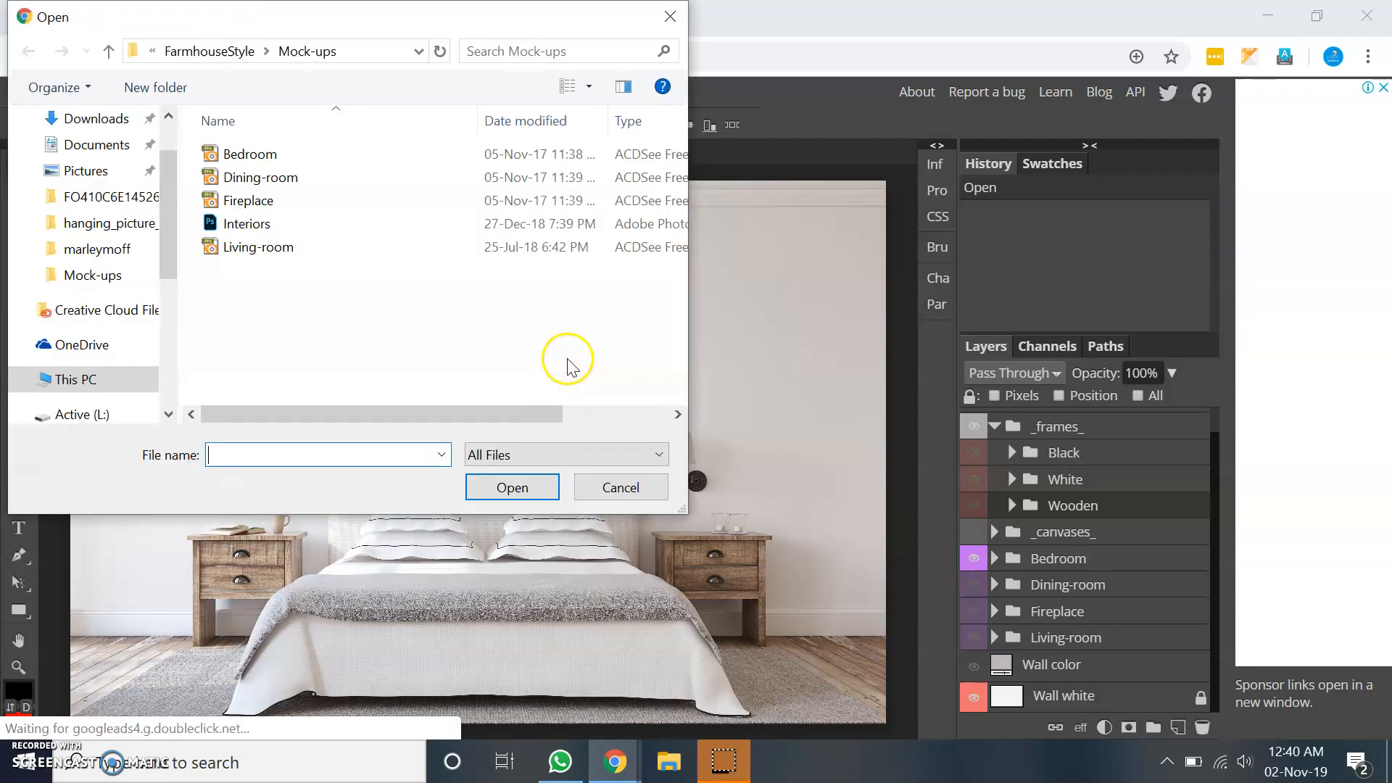
pyautogui.click(209, 52)
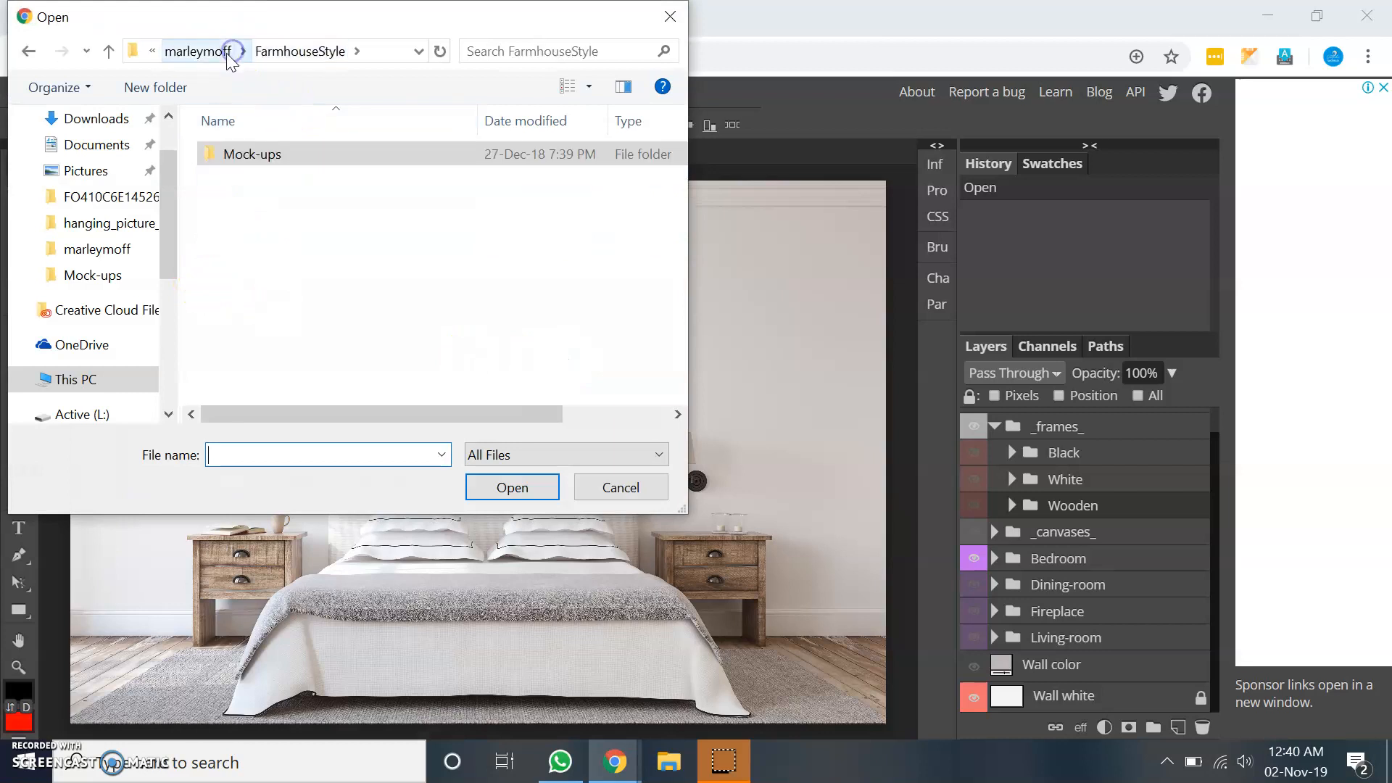
pyautogui.click(197, 51)
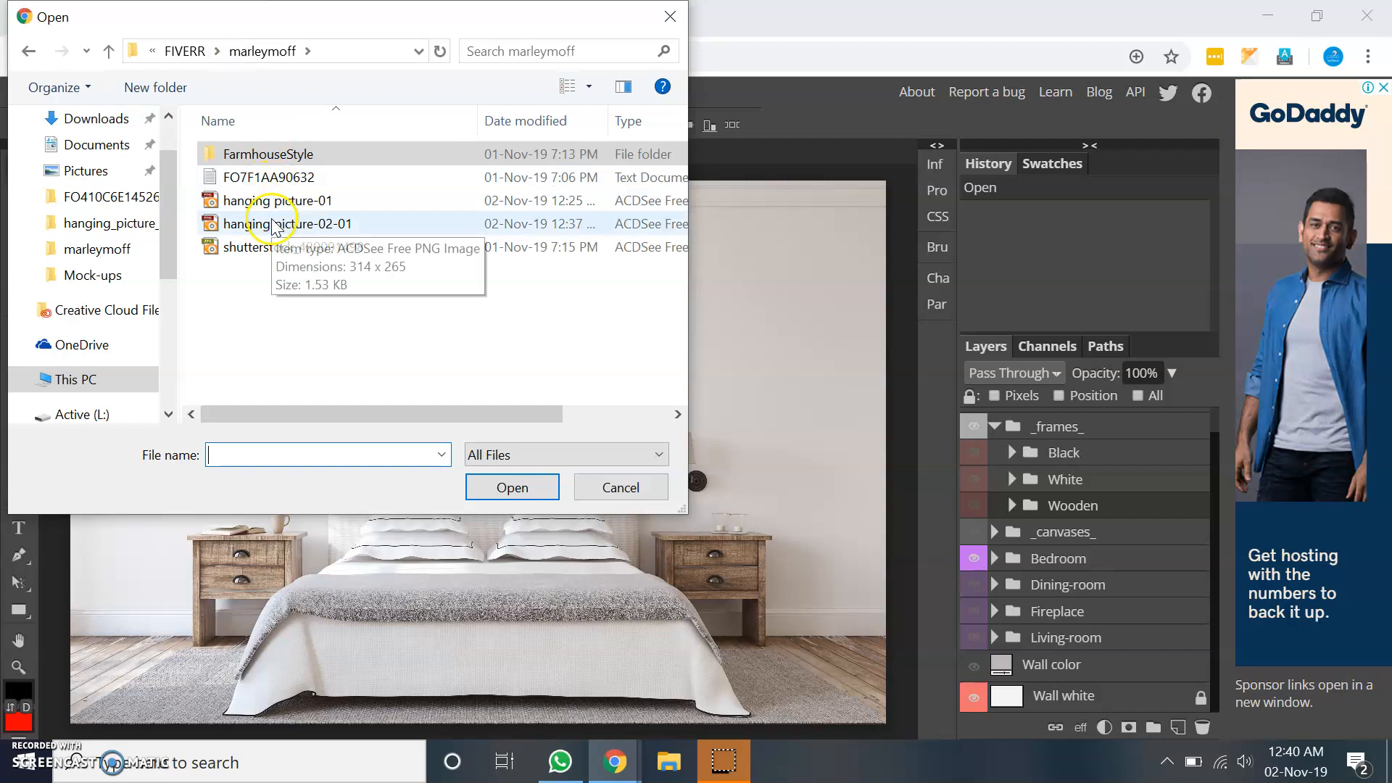
pyautogui.click(264, 202)
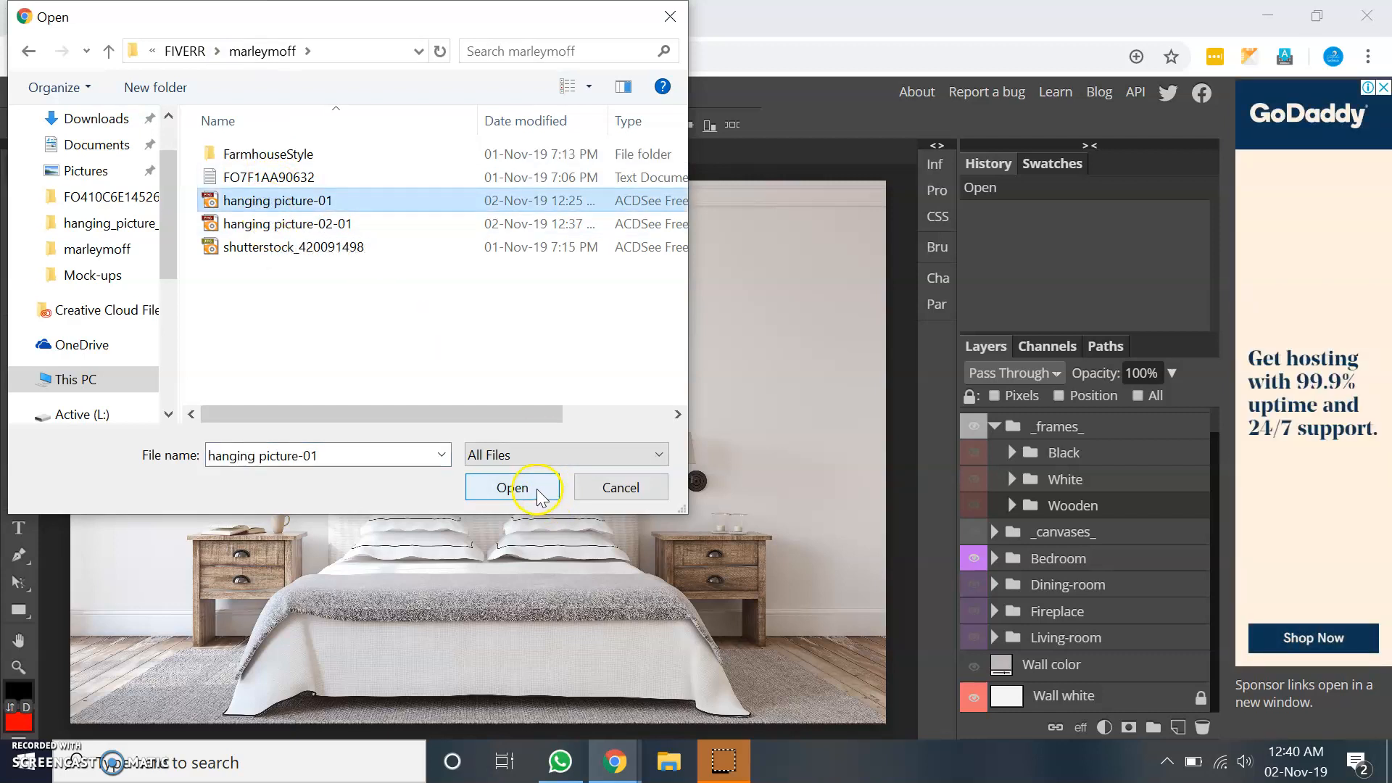
pyautogui.click(513, 487)
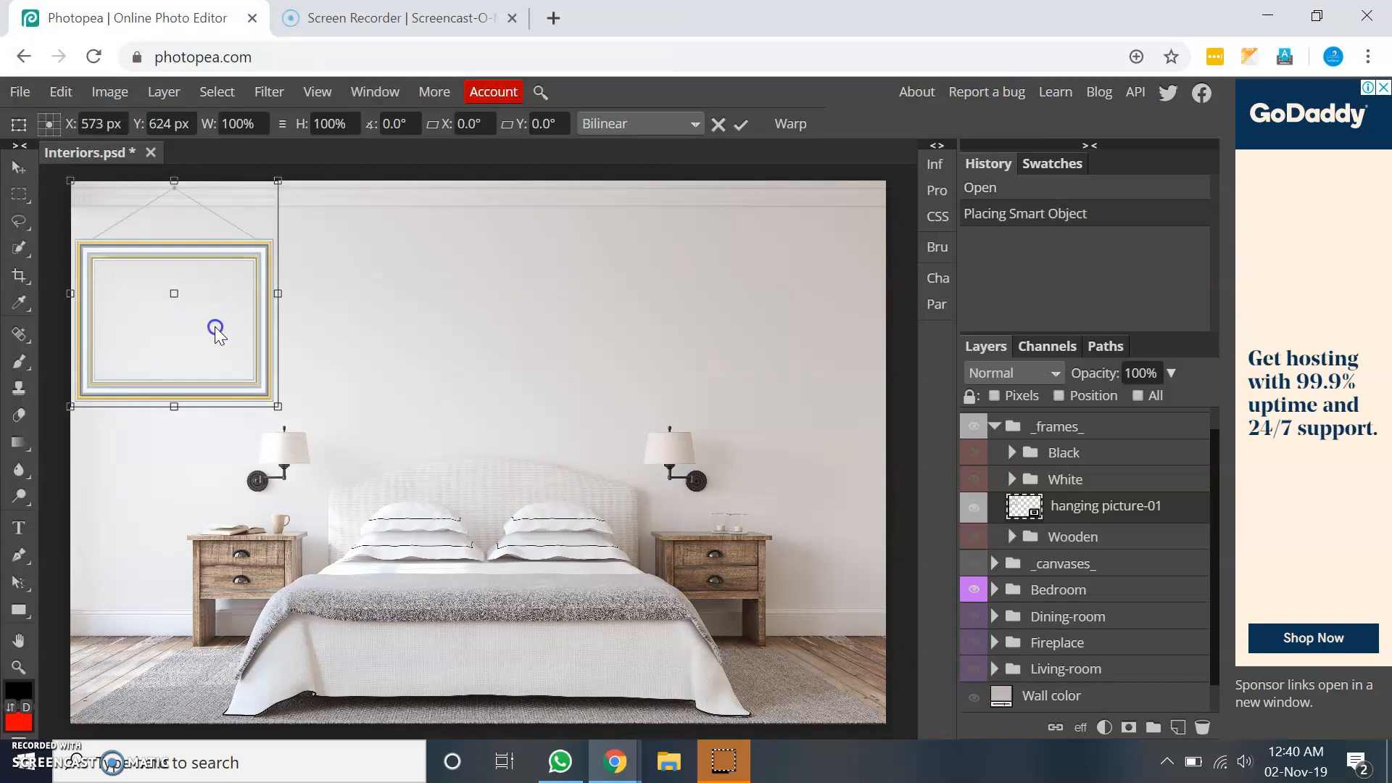
# Move the placed frame to the wall centre above the bed and commit the transform
pyautogui.moveTo(217, 326); pyautogui.dragTo(527, 342)
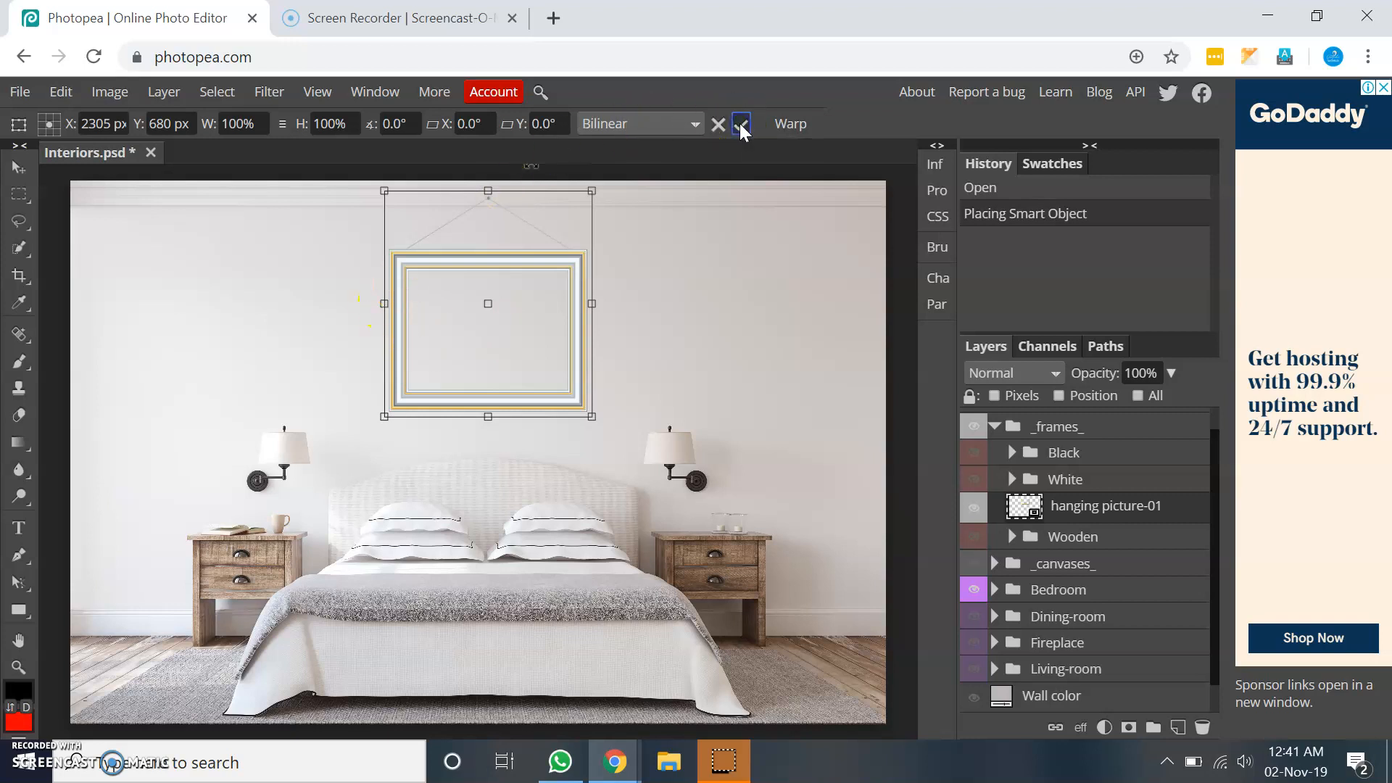
pyautogui.click(741, 124)
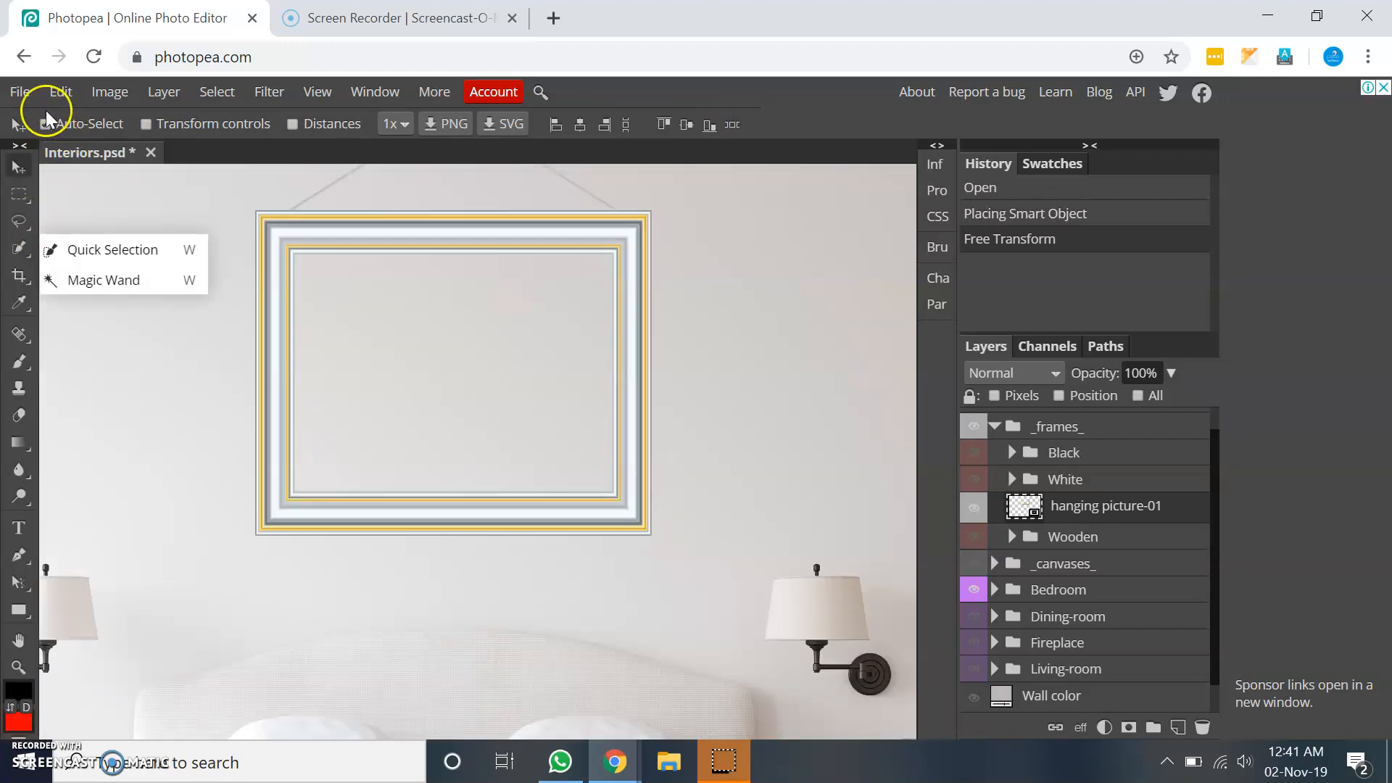
# Place the coffee-cup photo shutterstock_420091498 into the mockup via Open & Place
pyautogui.click(20, 91)
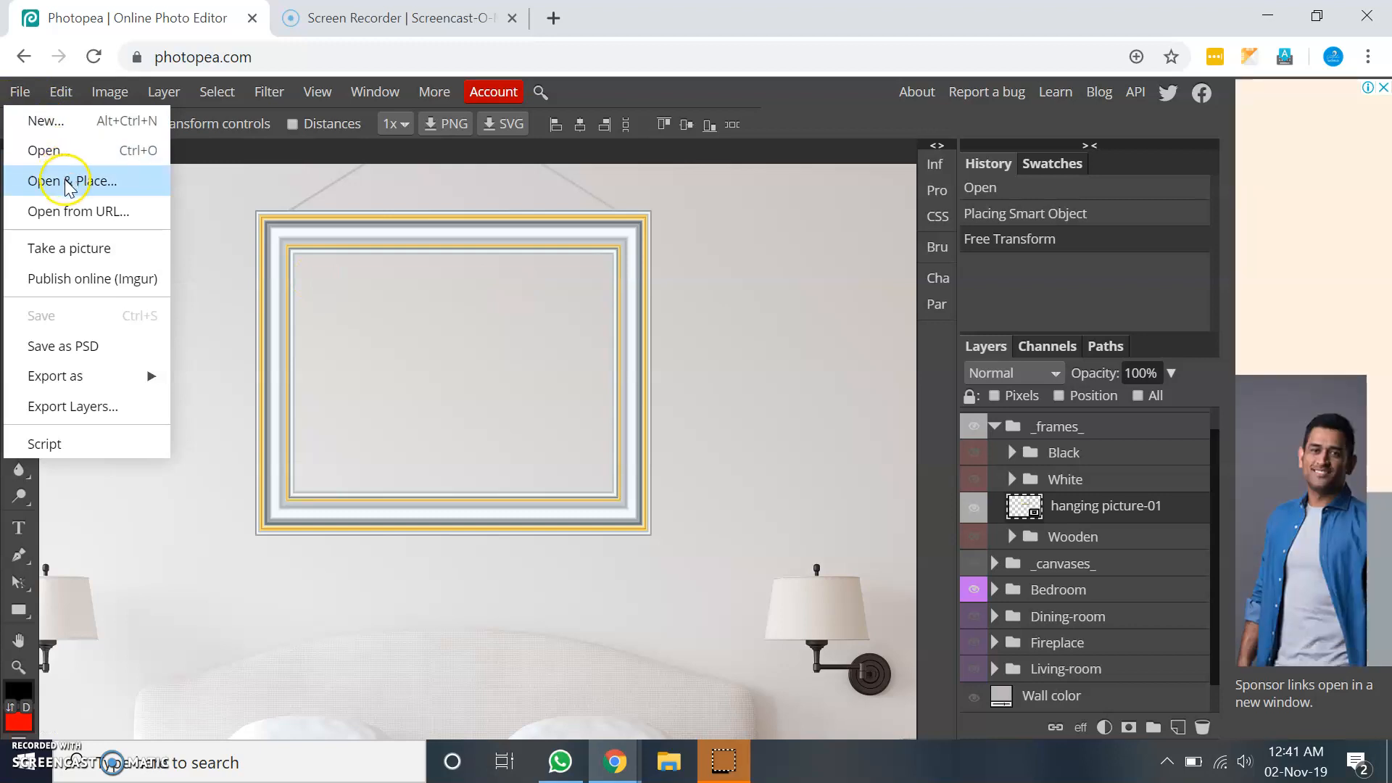
pyautogui.click(61, 180)
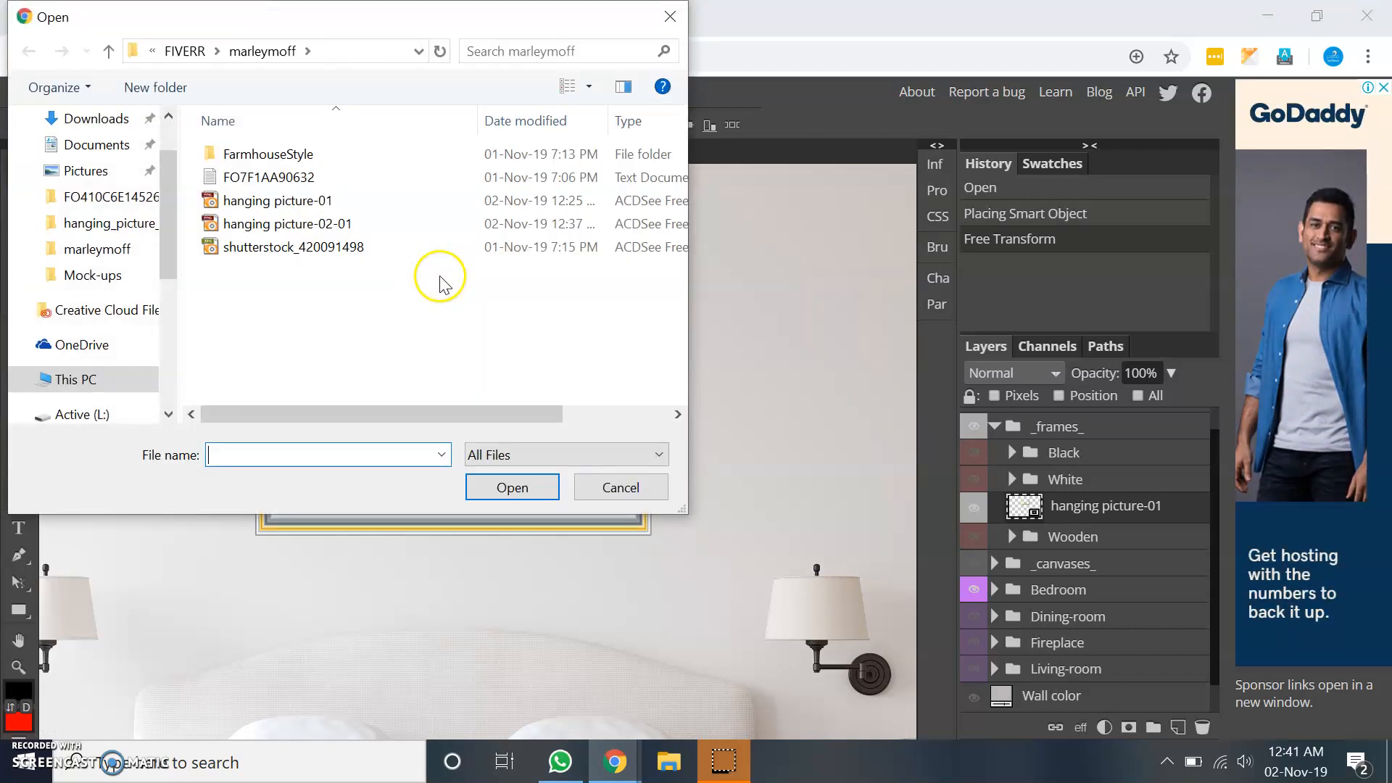
pyautogui.click(293, 246)
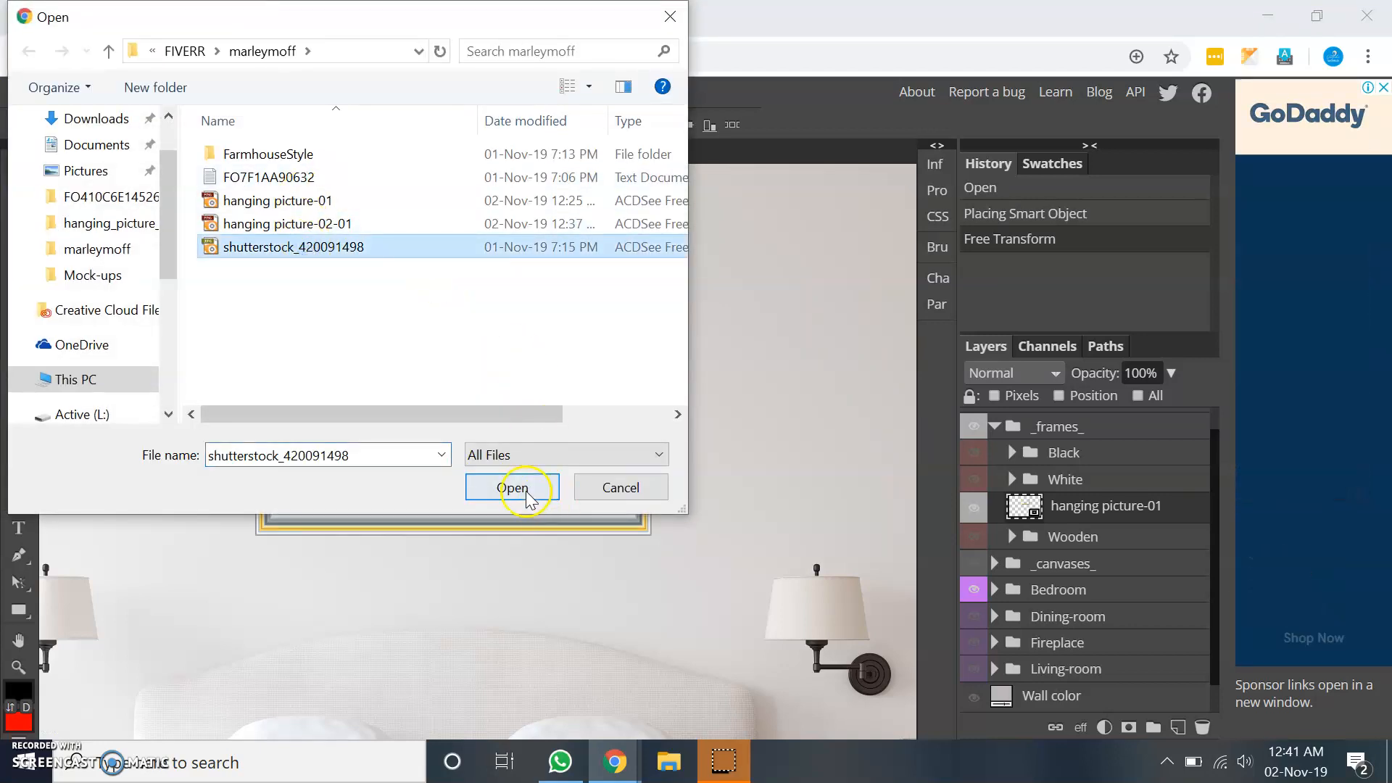
pyautogui.click(514, 487)
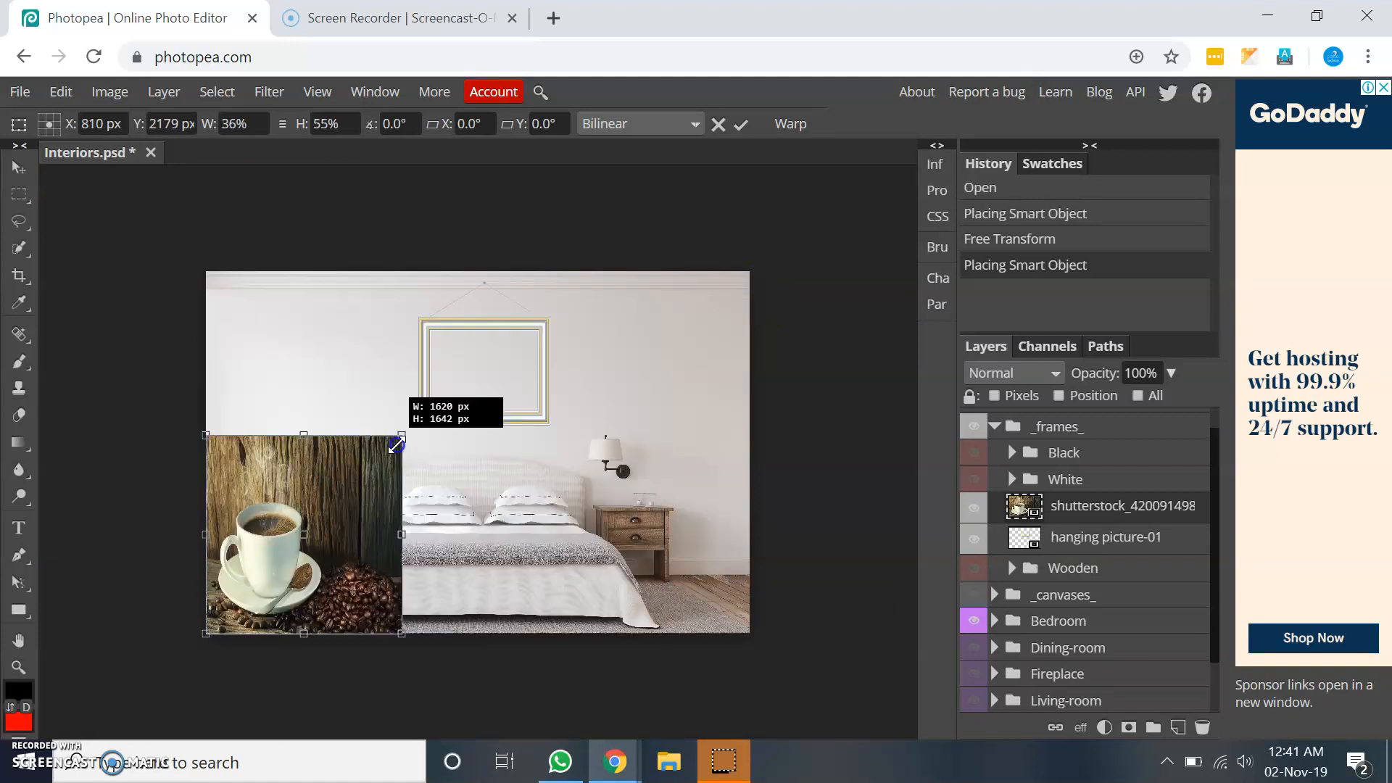
# Move and resize the coffee photo to fill the hanging frame's opening, then commit
pyautogui.moveTo(400, 442); pyautogui.dragTo(354, 626)
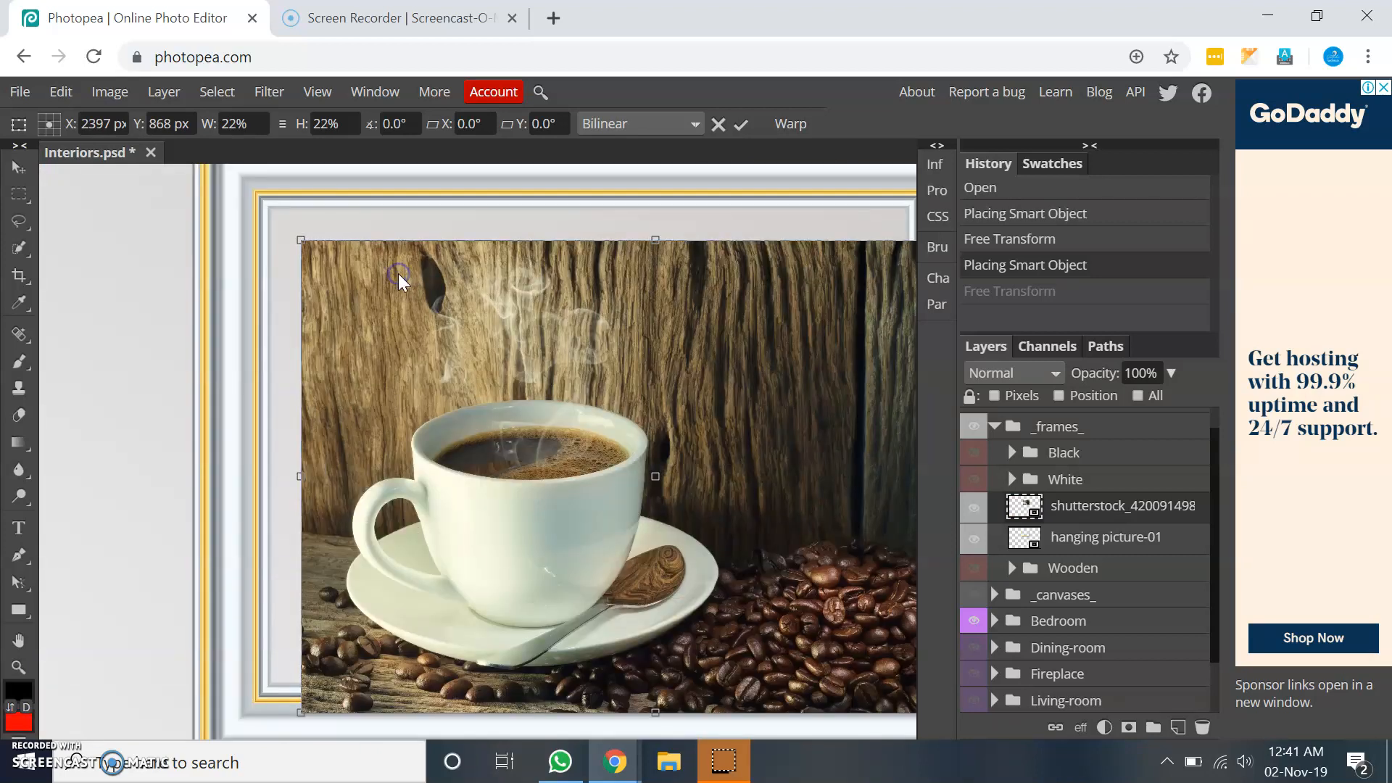
pyautogui.moveTo(399, 276); pyautogui.dragTo(346, 235)
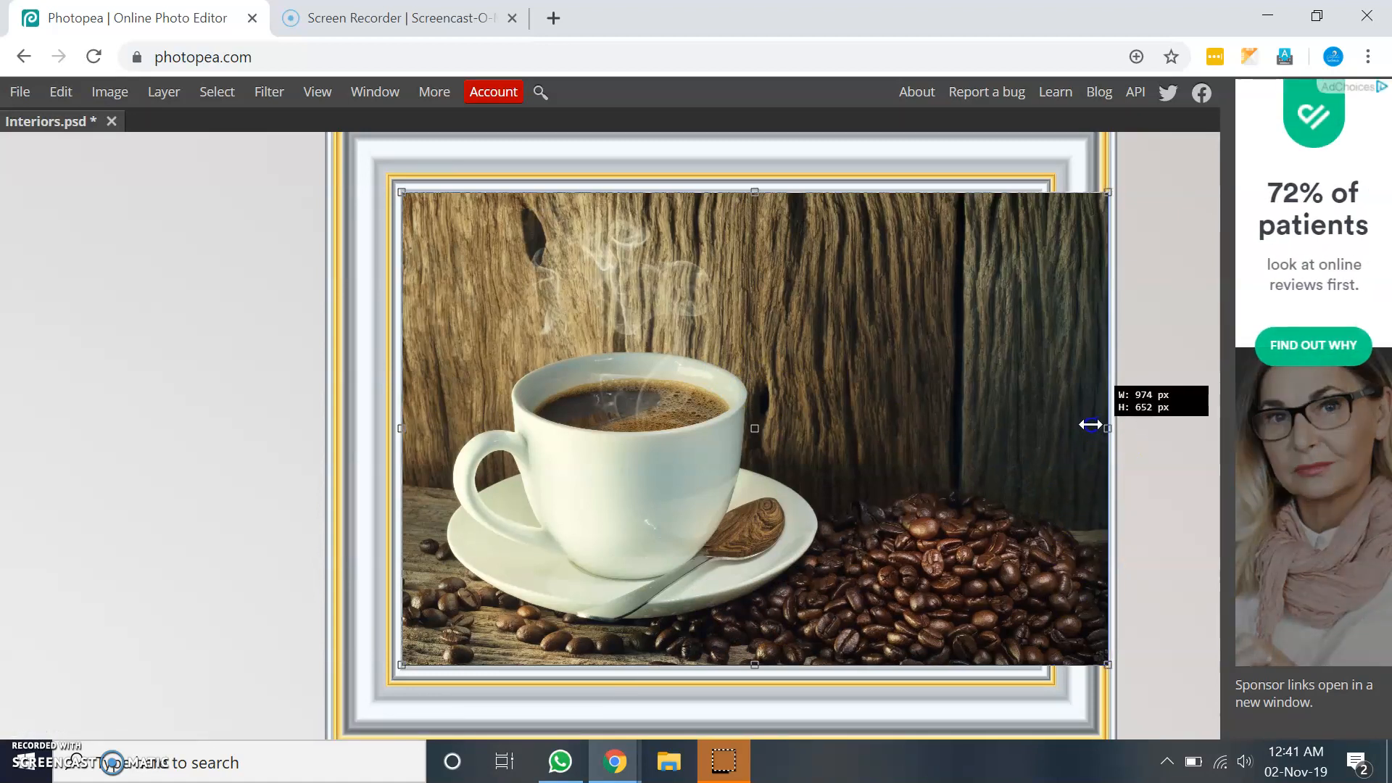
pyautogui.moveTo(1091, 425); pyautogui.dragTo(1047, 427)
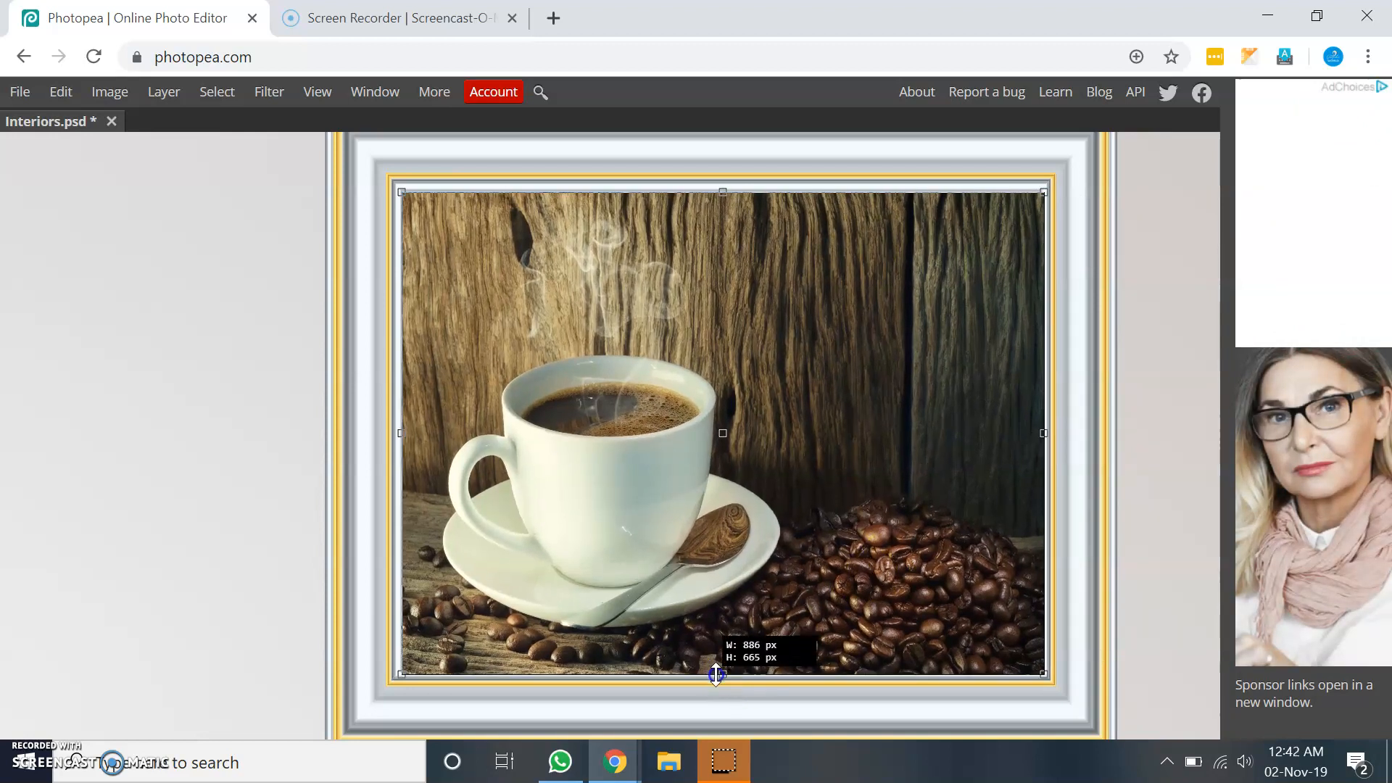
pyautogui.moveTo(722, 674); pyautogui.dragTo(725, 183)
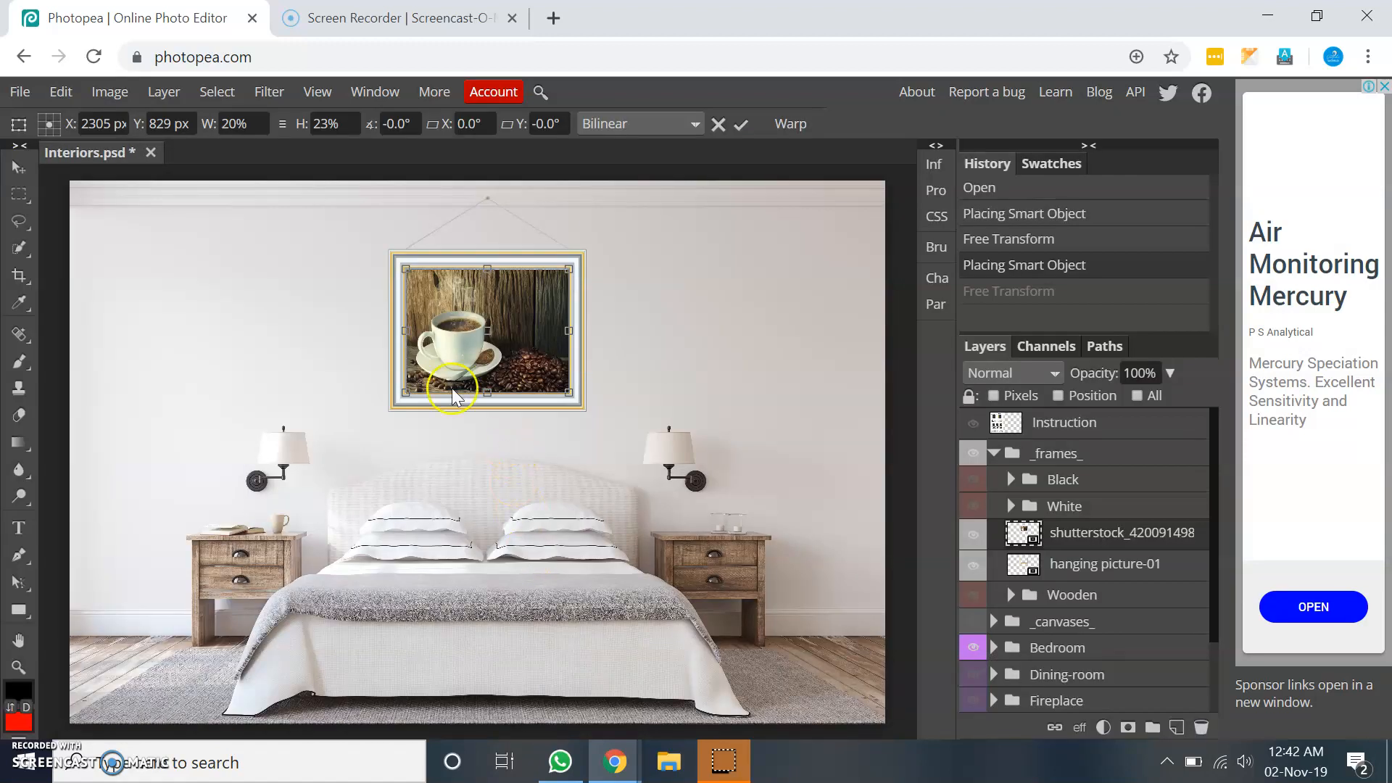
pyautogui.click(742, 125)
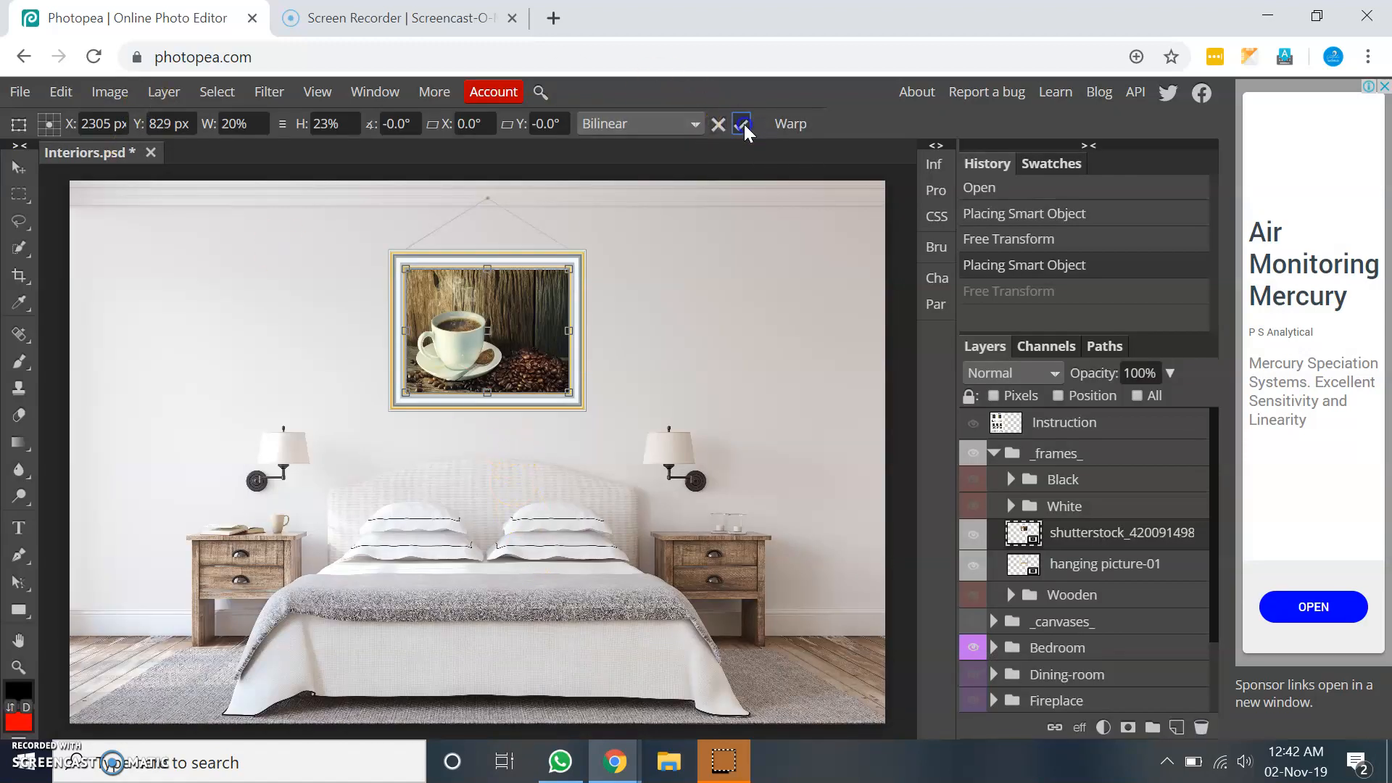
pyautogui.click(741, 124)
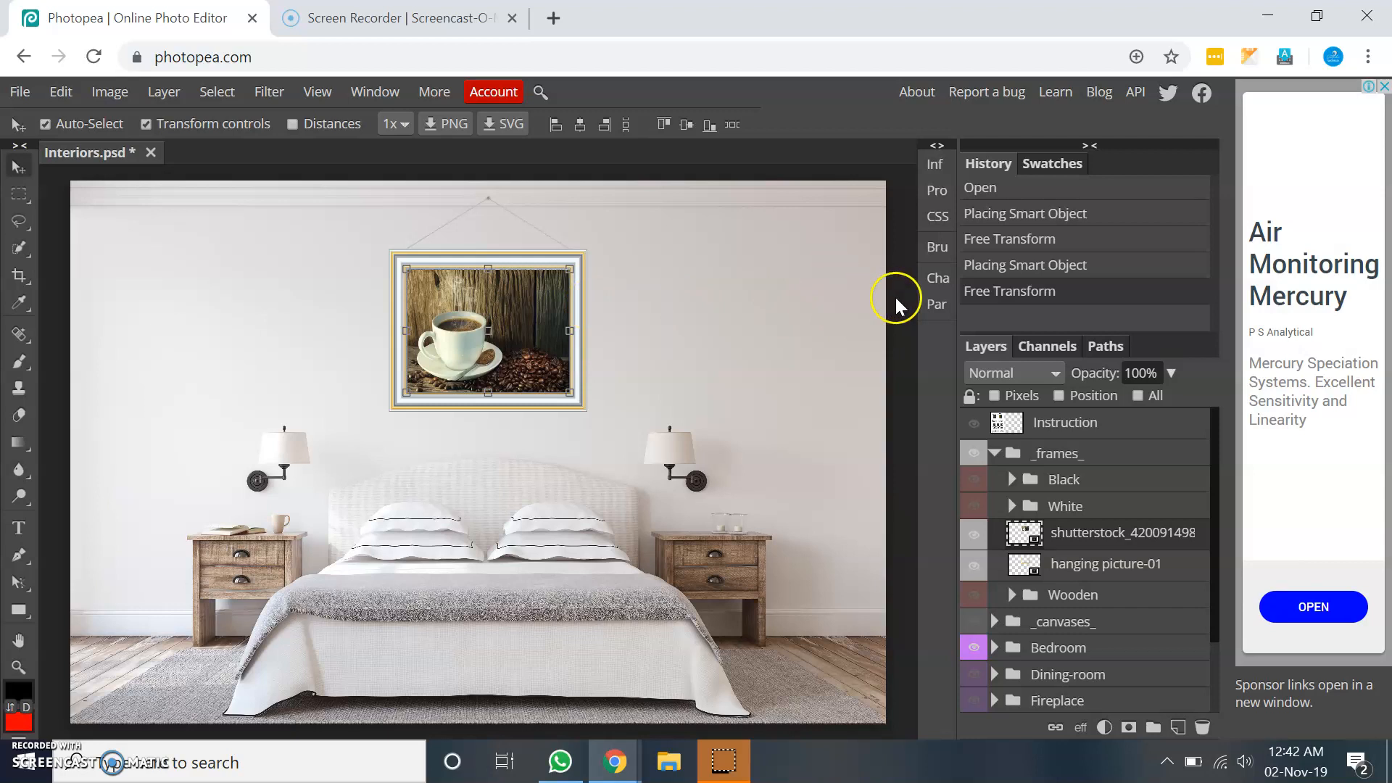
pyautogui.moveTo(899, 307)
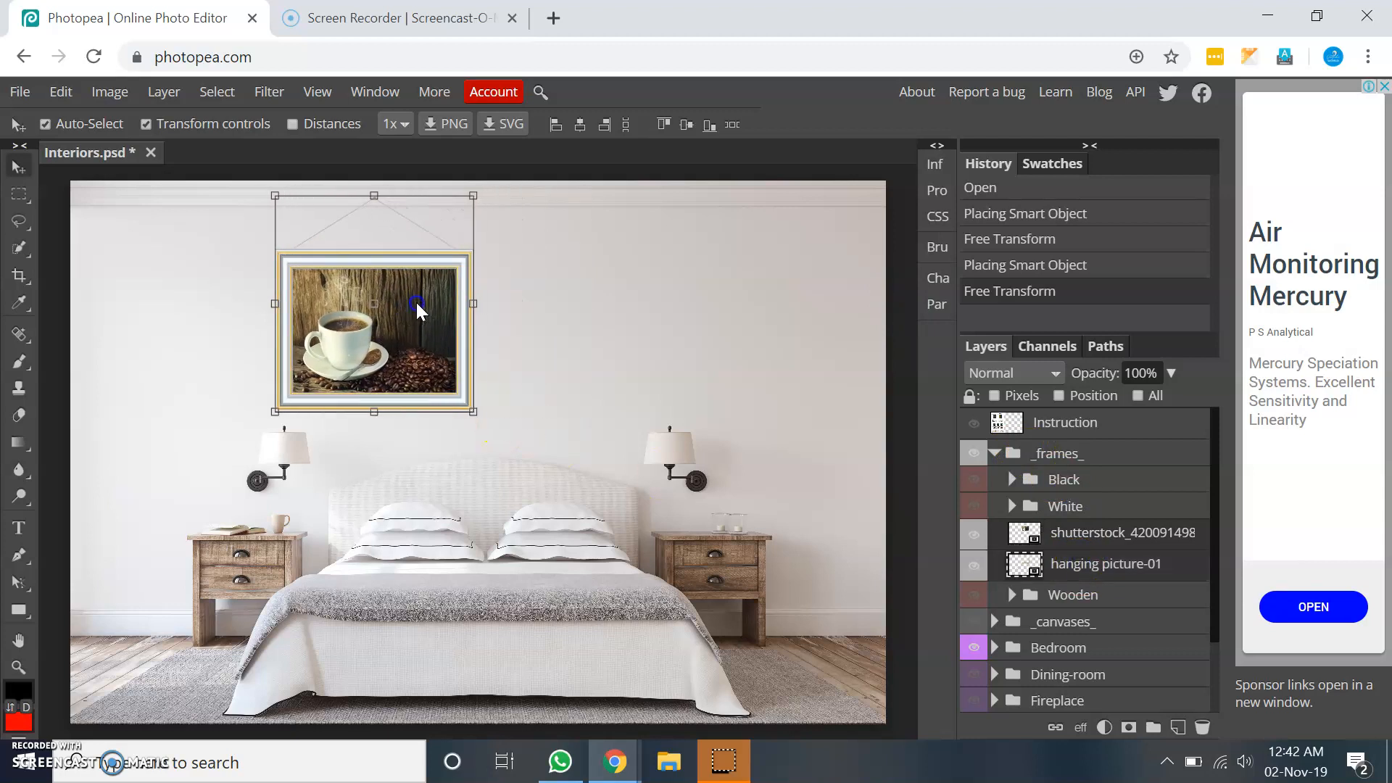
# Move the framed coffee picture to the wall's upper-left area
pyautogui.moveTo(418, 302); pyautogui.dragTo(239, 297)
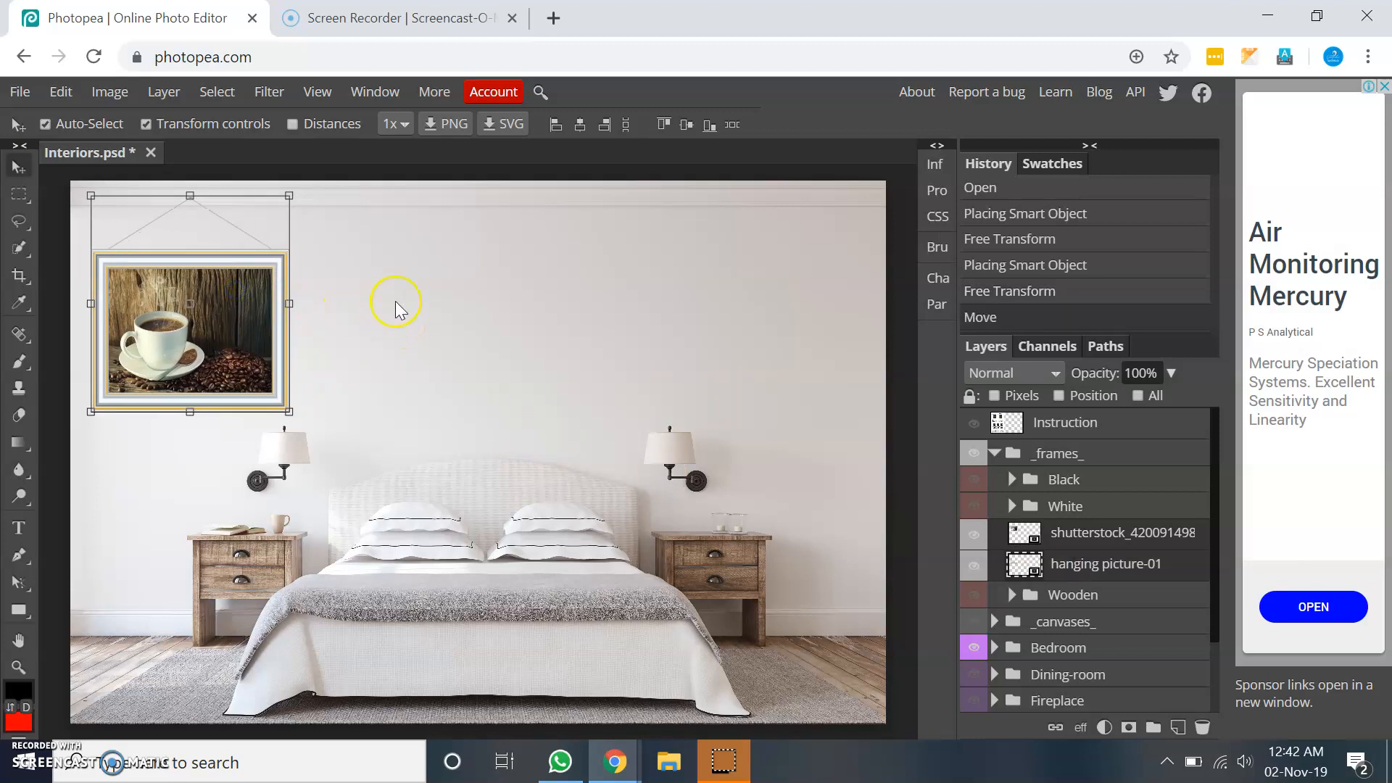
pyautogui.moveTo(209, 307)
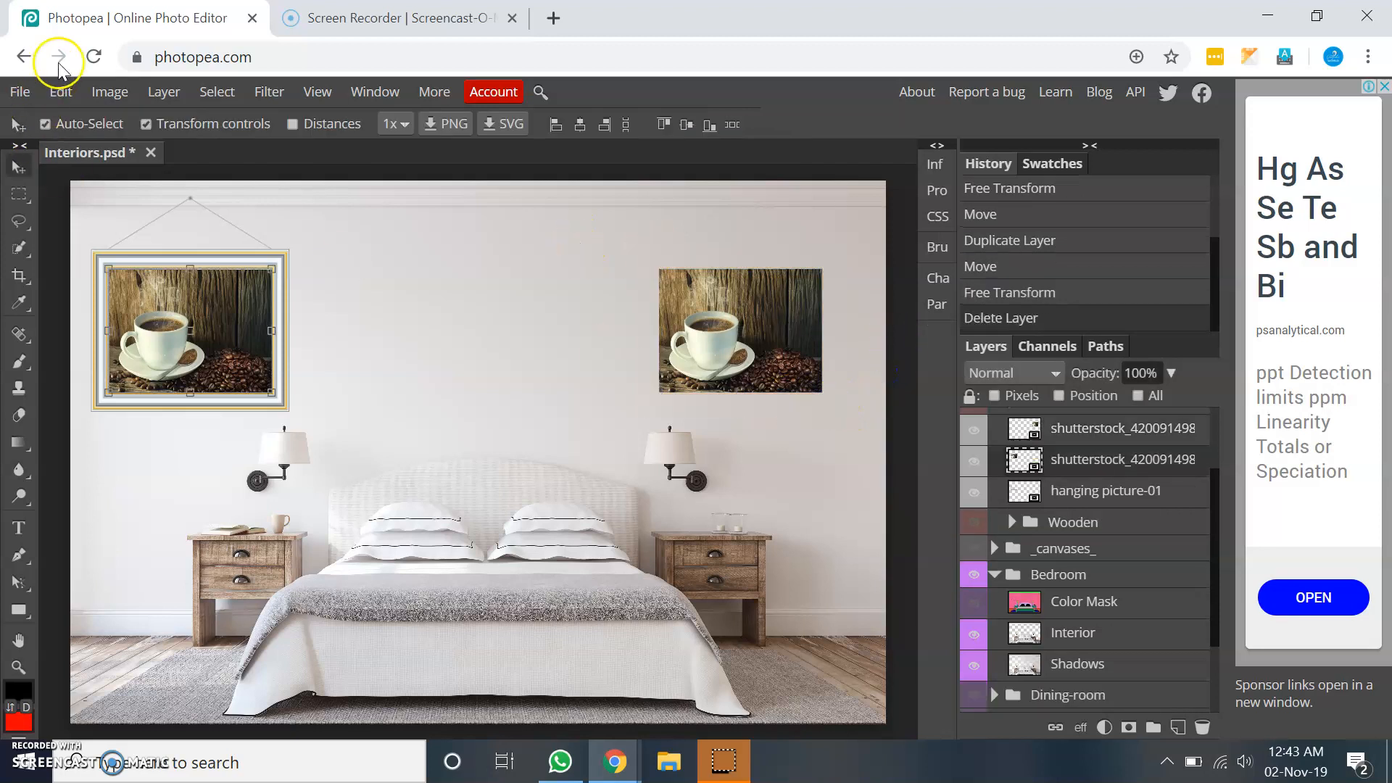
# Place the hanging picture-02-01 frame file into the mockup via Open & Place
pyautogui.click(21, 92)
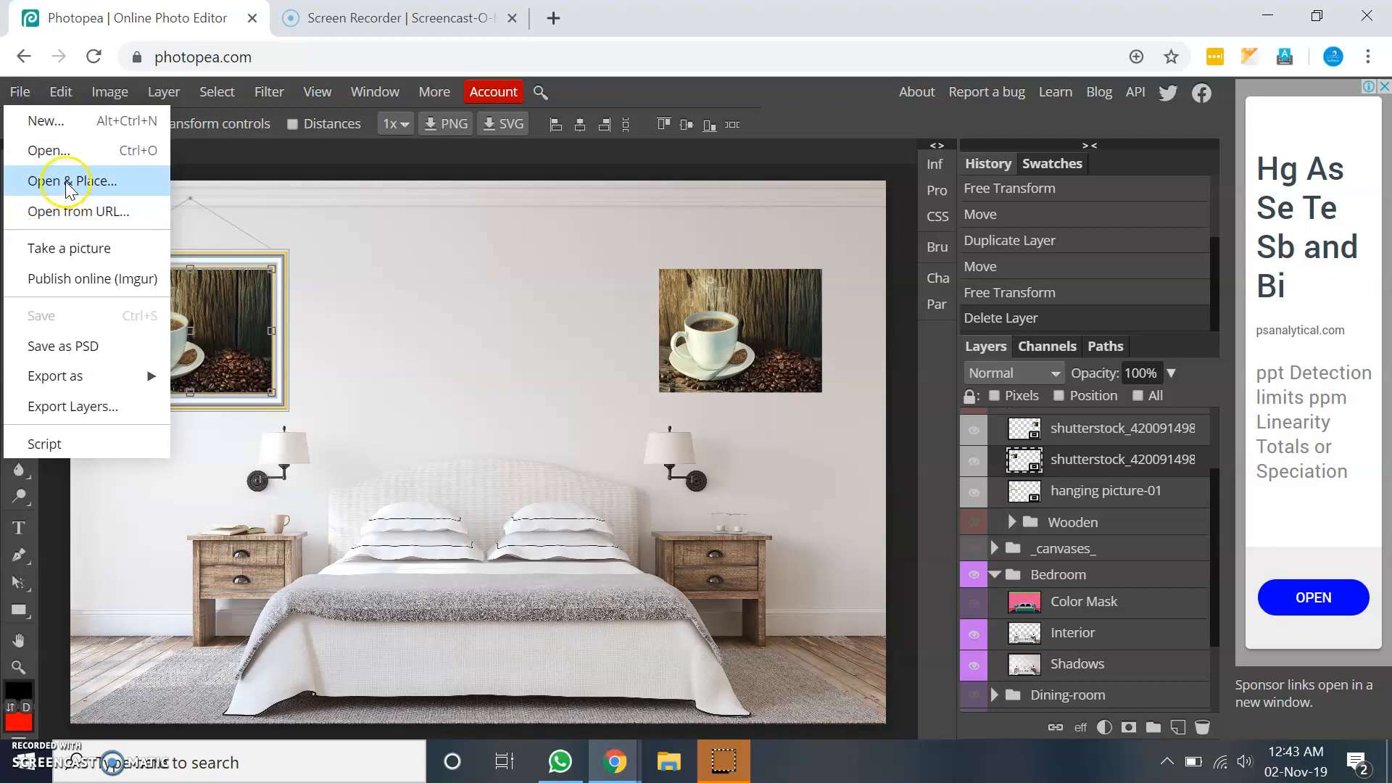
pyautogui.click(65, 182)
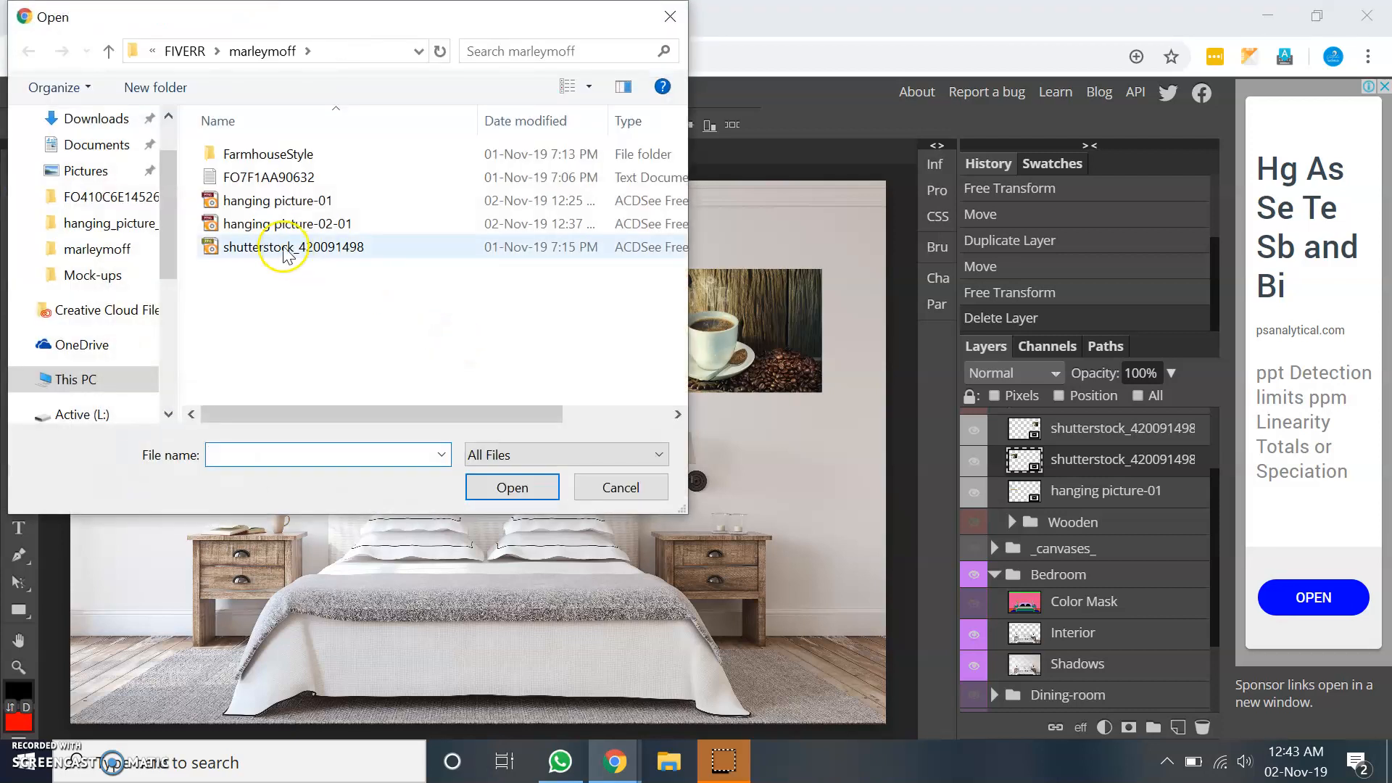
pyautogui.click(287, 223)
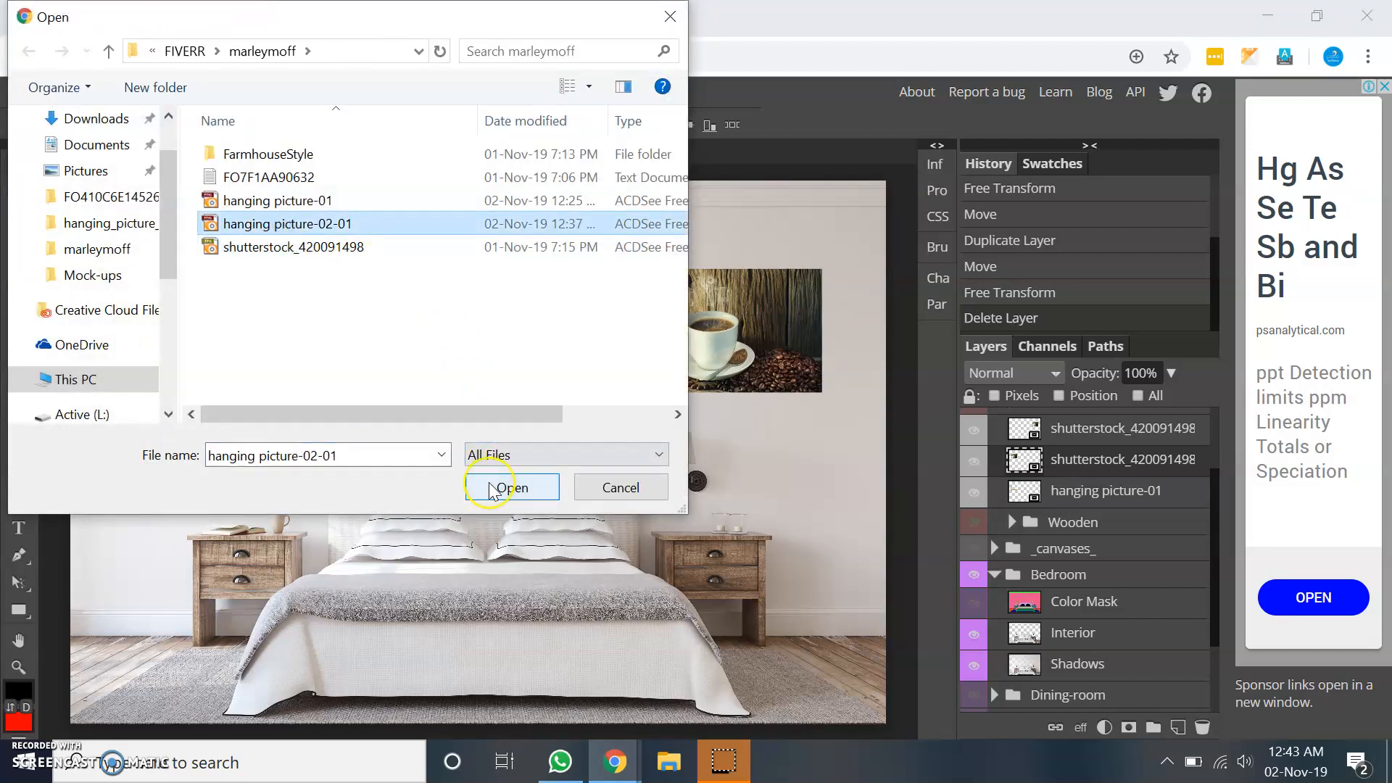
pyautogui.click(511, 487)
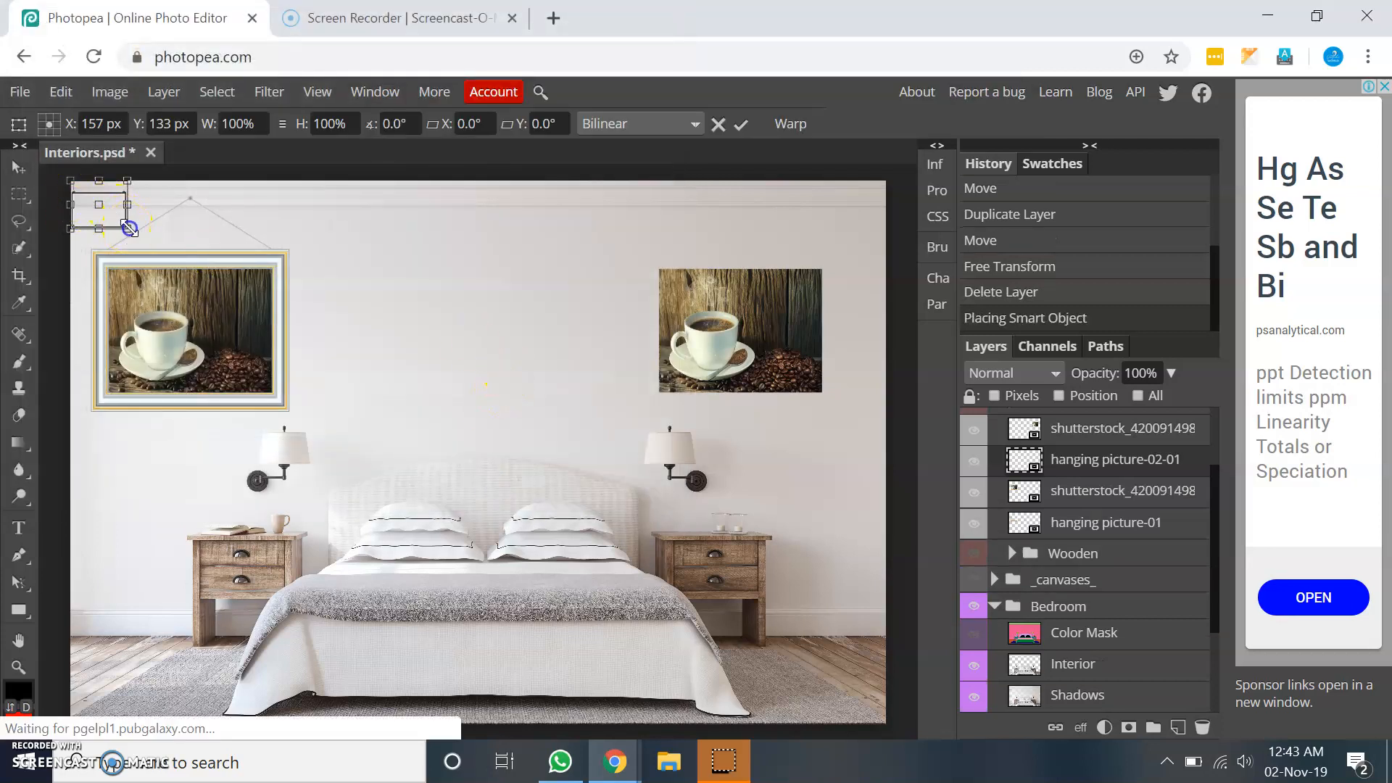
# Scale the black hanging picture-02-01 frame up to full size above the bed
pyautogui.moveTo(129, 227); pyautogui.dragTo(218, 267)
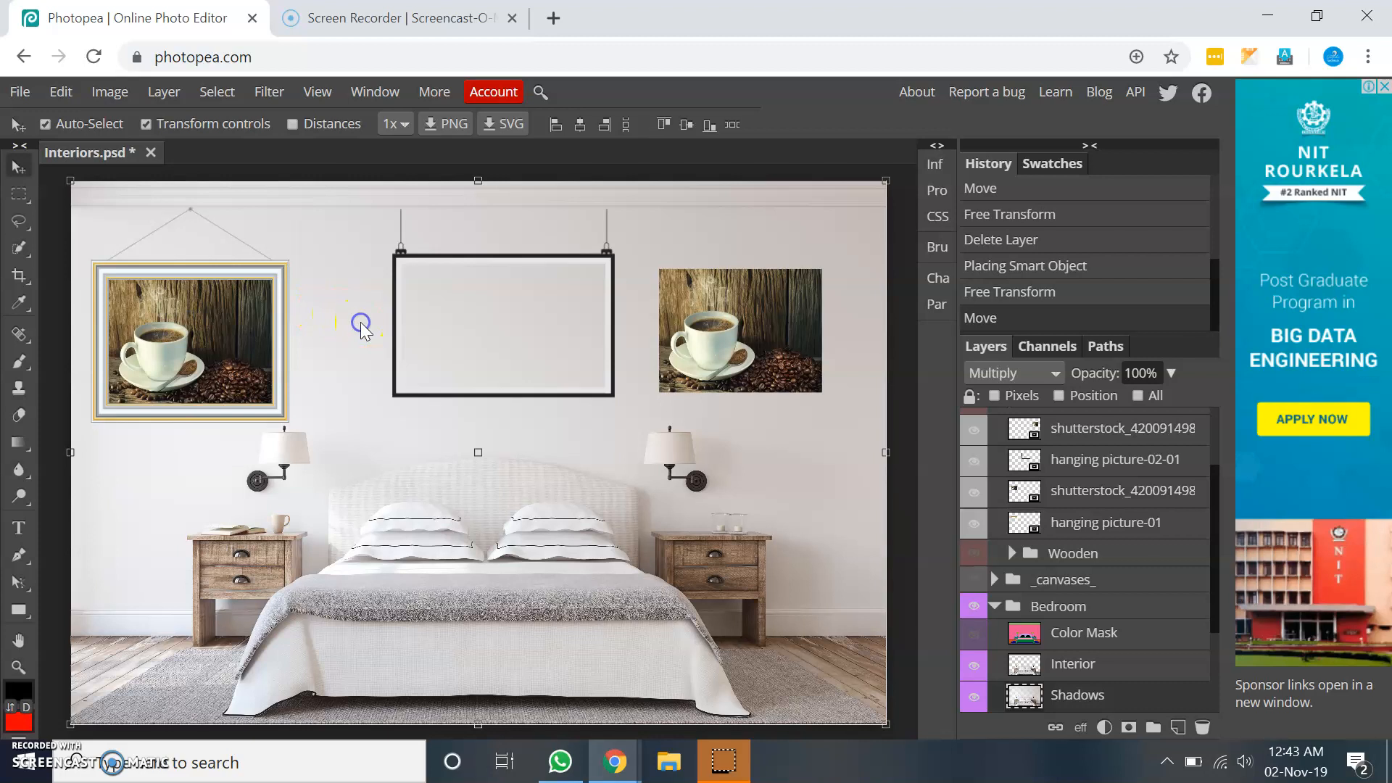
pyautogui.click(735, 307)
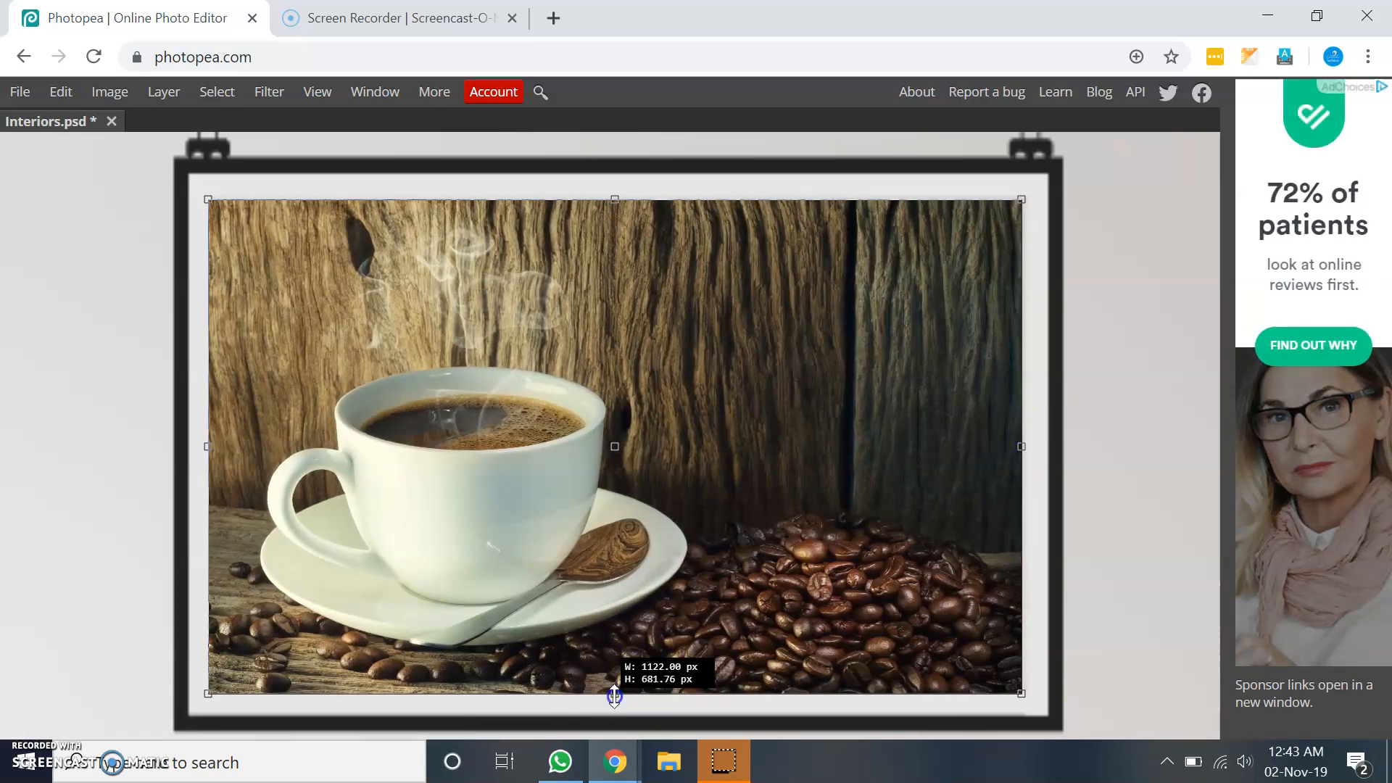
# Stretch the coffee photo taller so it nearly fills the black frame's opening
pyautogui.moveTo(613, 695); pyautogui.dragTo(613, 705)
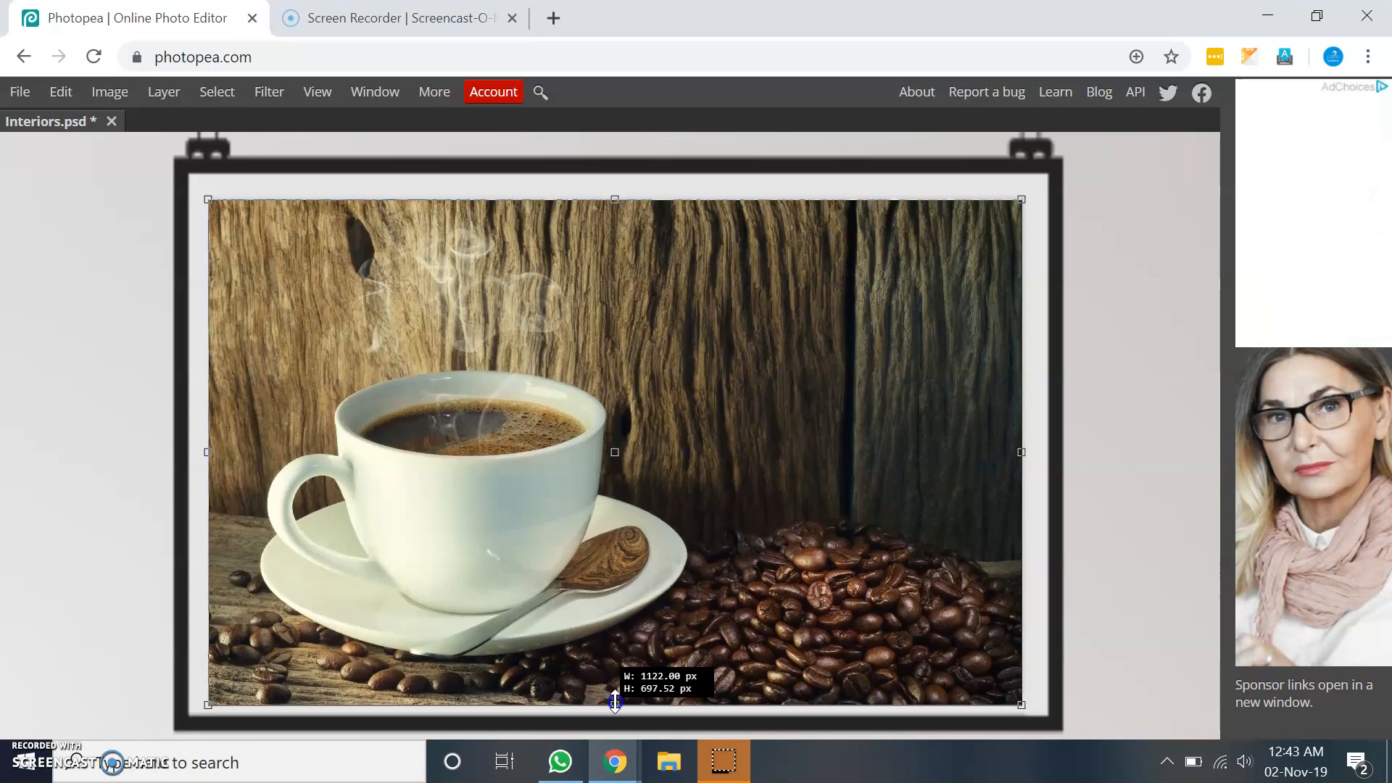